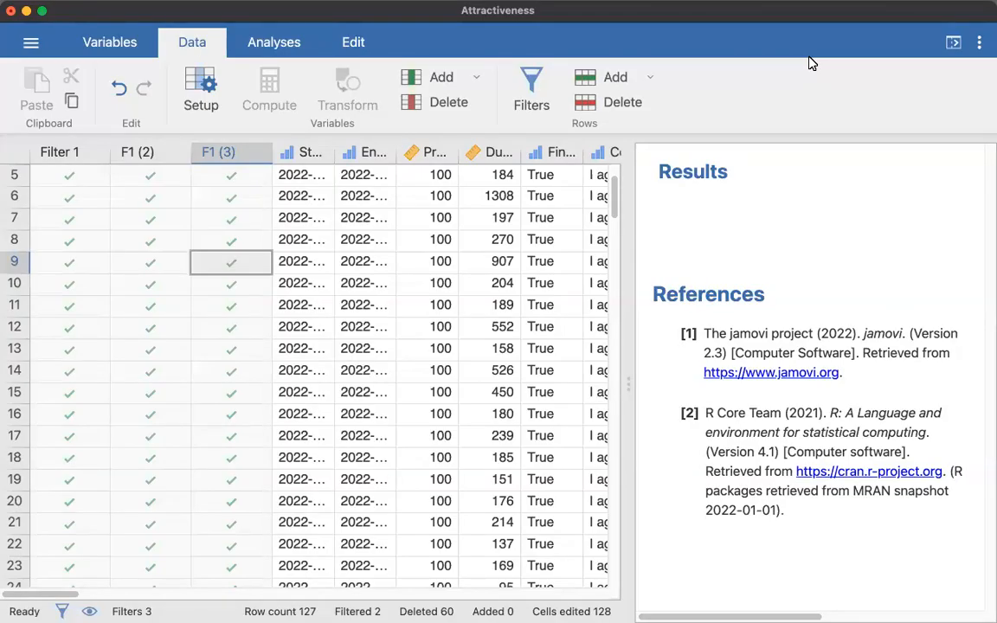
mouse_move(318, 363)
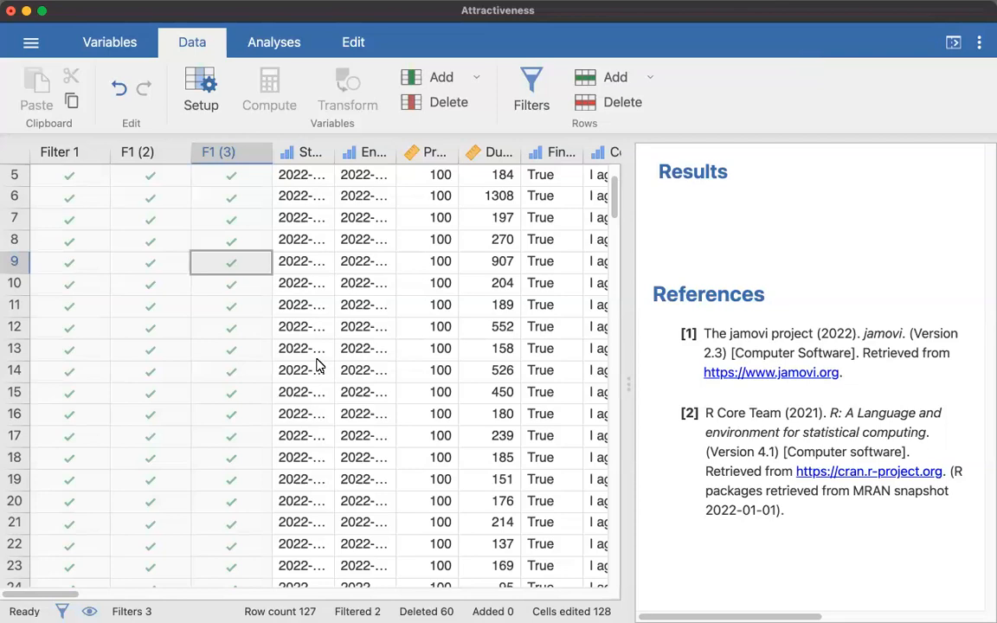
- Set Gender and Race_Ethnicity to the Nominal measure type, then advance to RE_Other
scroll("right", 3)
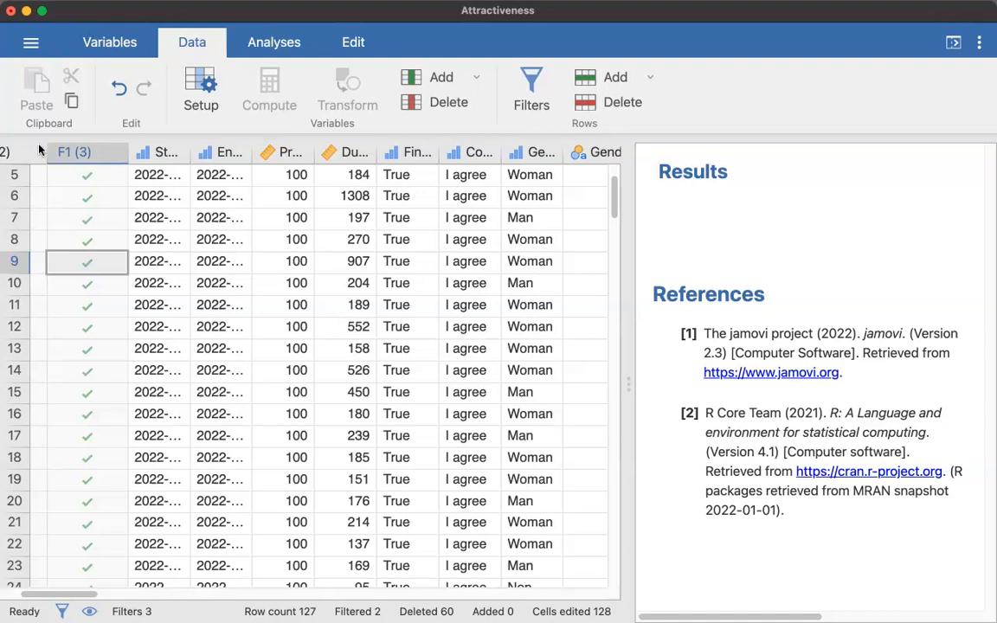
mouse_move(144, 86)
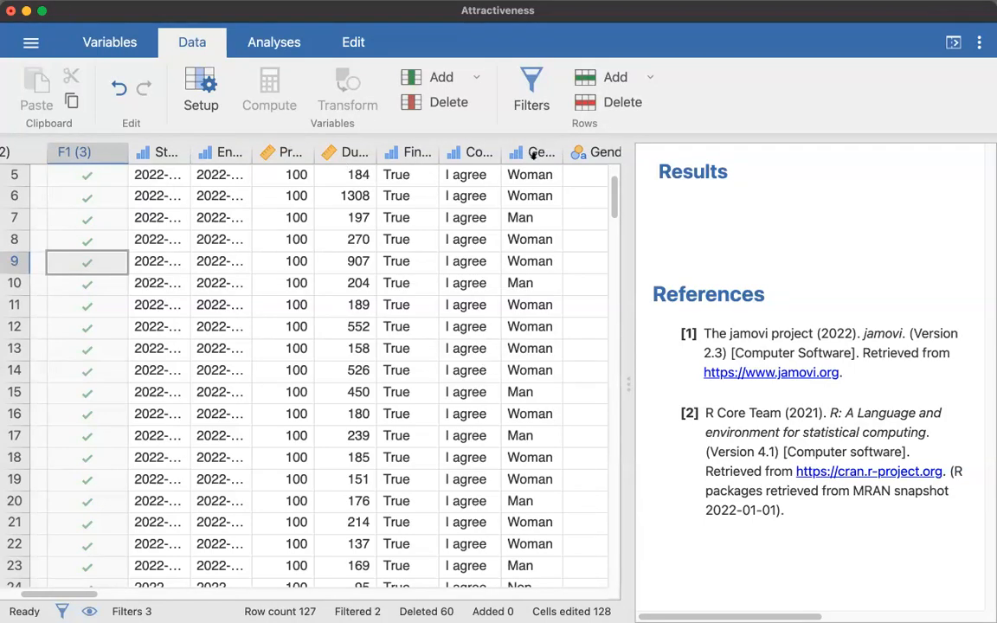
double_click(530, 152)
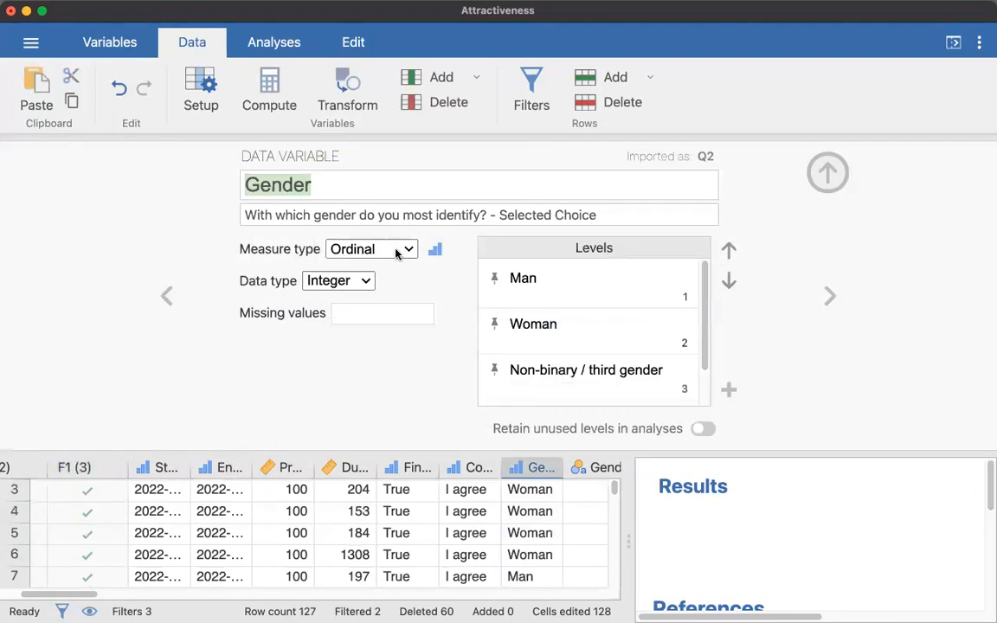
left_click(370, 249)
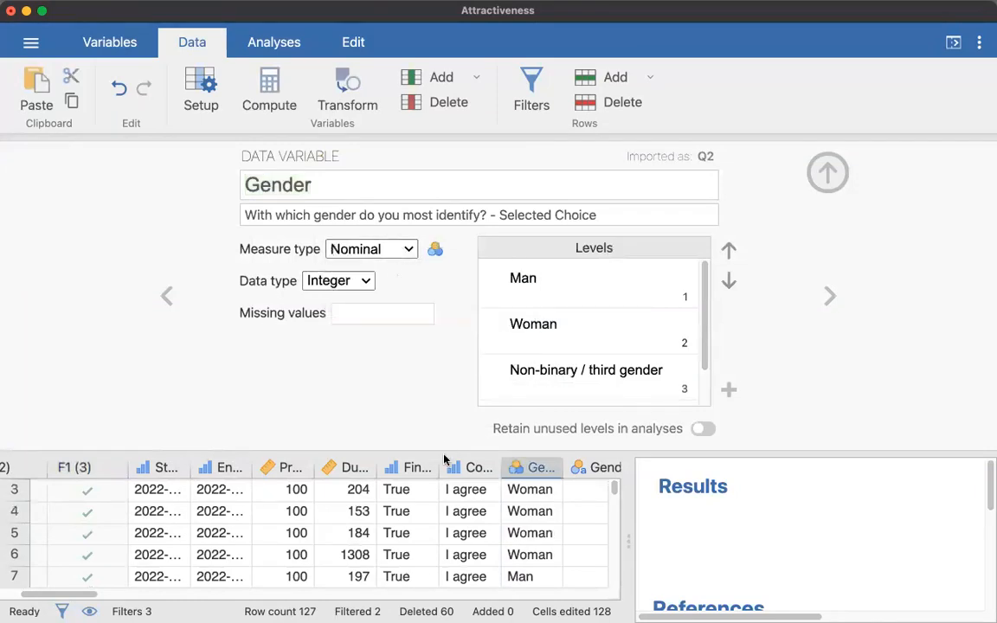
scroll("right", 3)
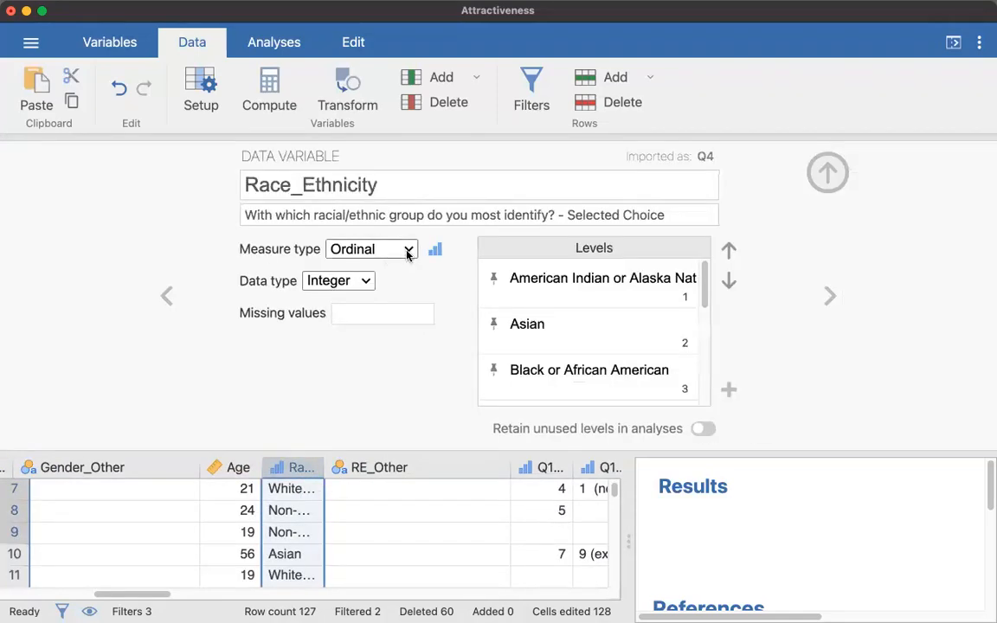
left_click(370, 249)
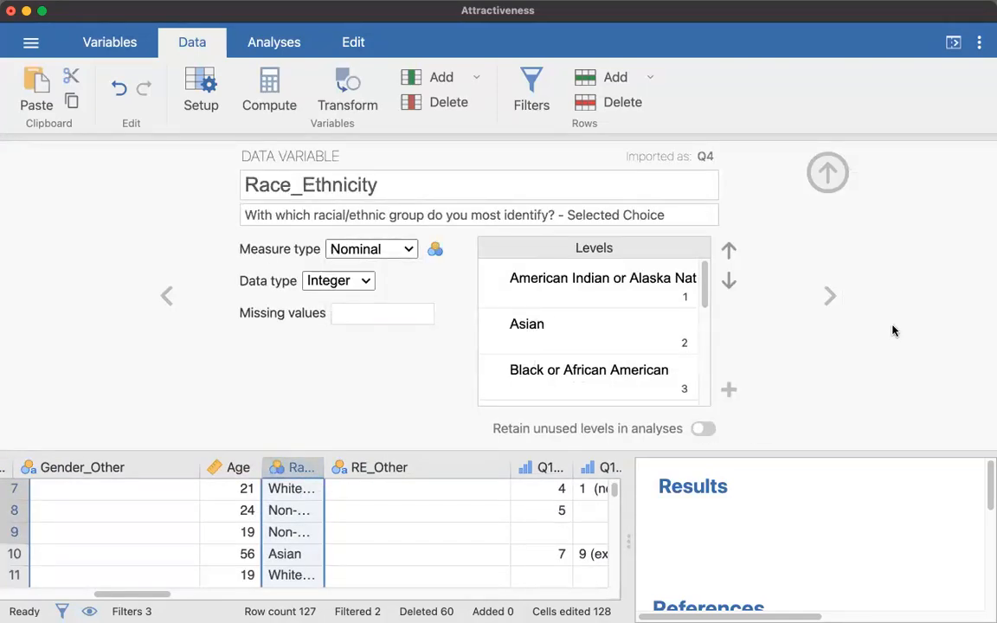
left_click(381, 467)
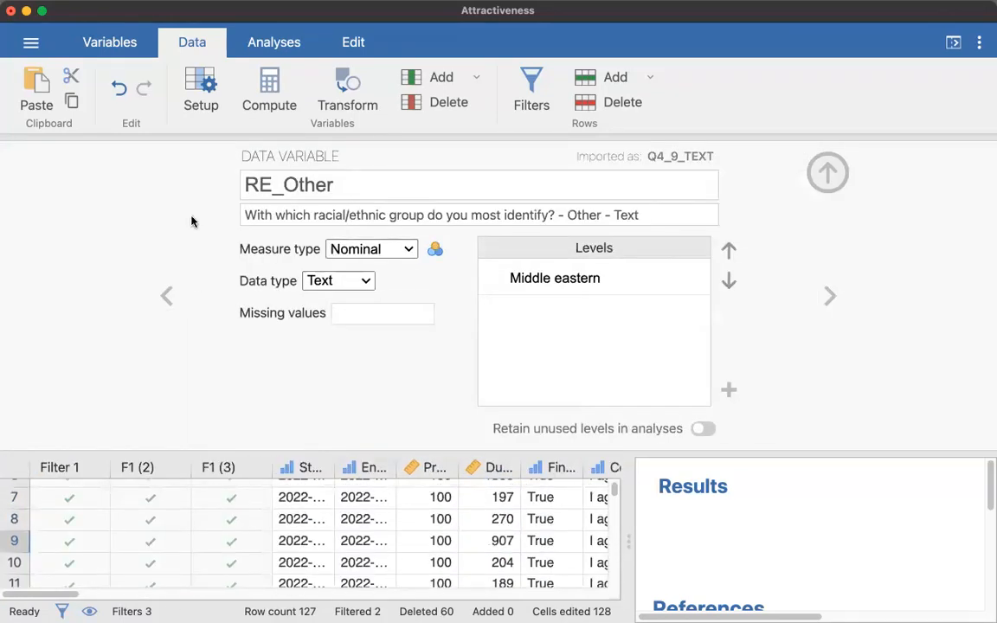
- Start an Exploration > Descriptives analysis with Gender and Race_Ethnicity as variables
left_click(274, 41)
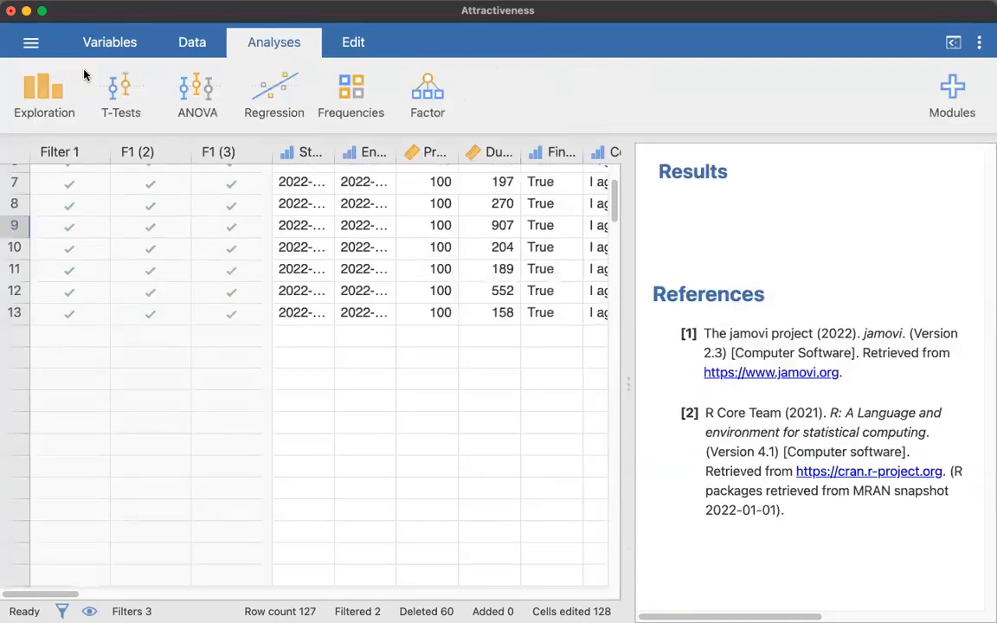
left_click(45, 93)
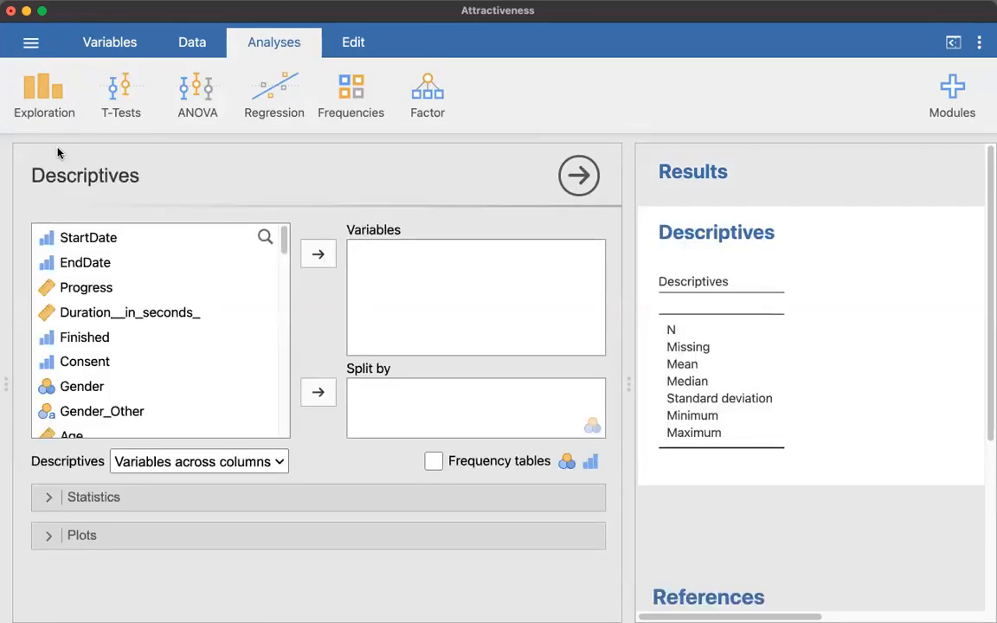
mouse_move(124, 288)
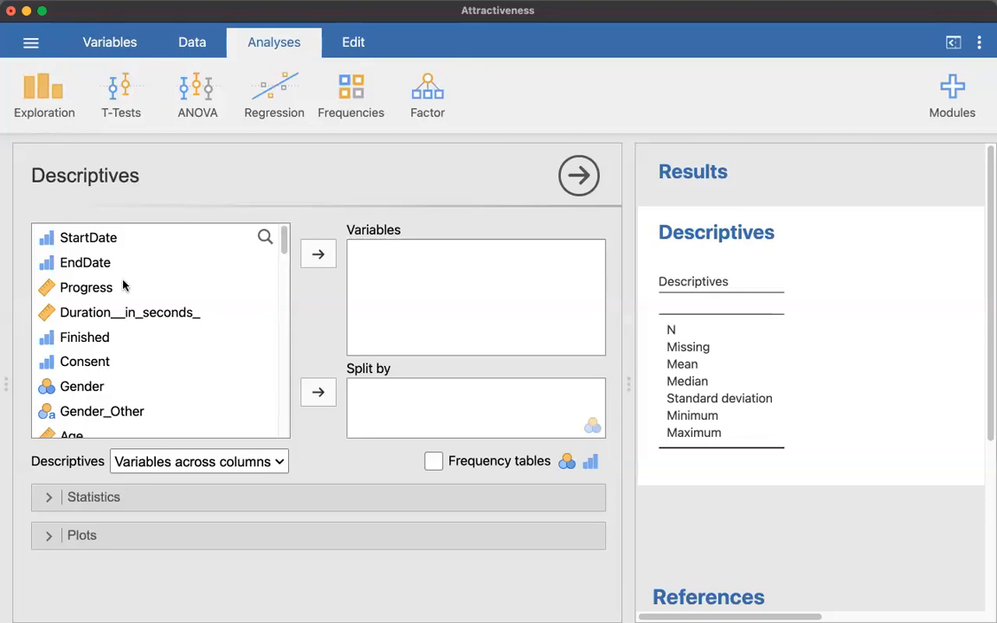
scroll("down", 3)
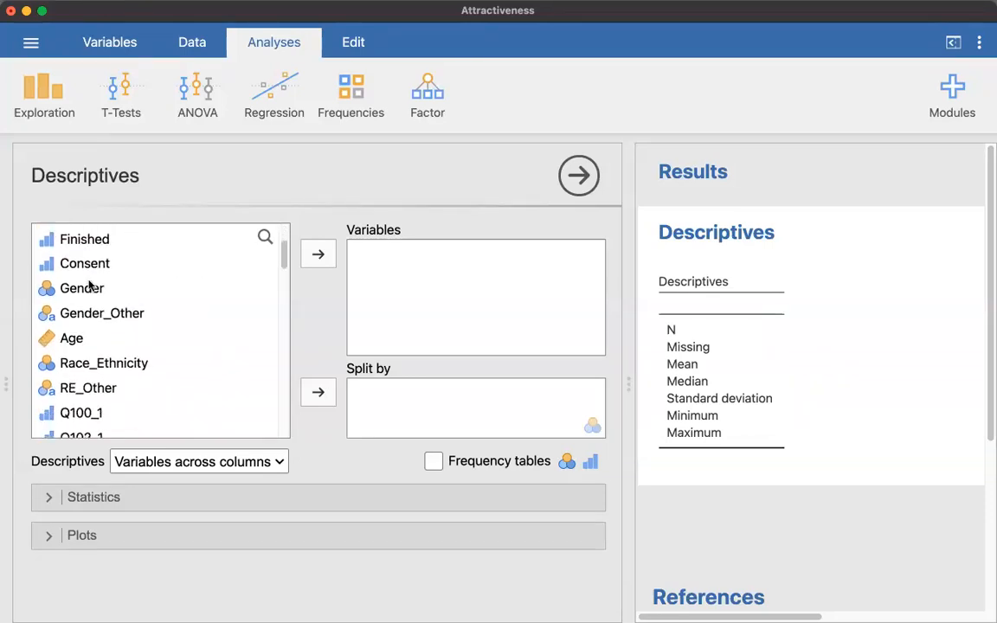
left_click(81, 288)
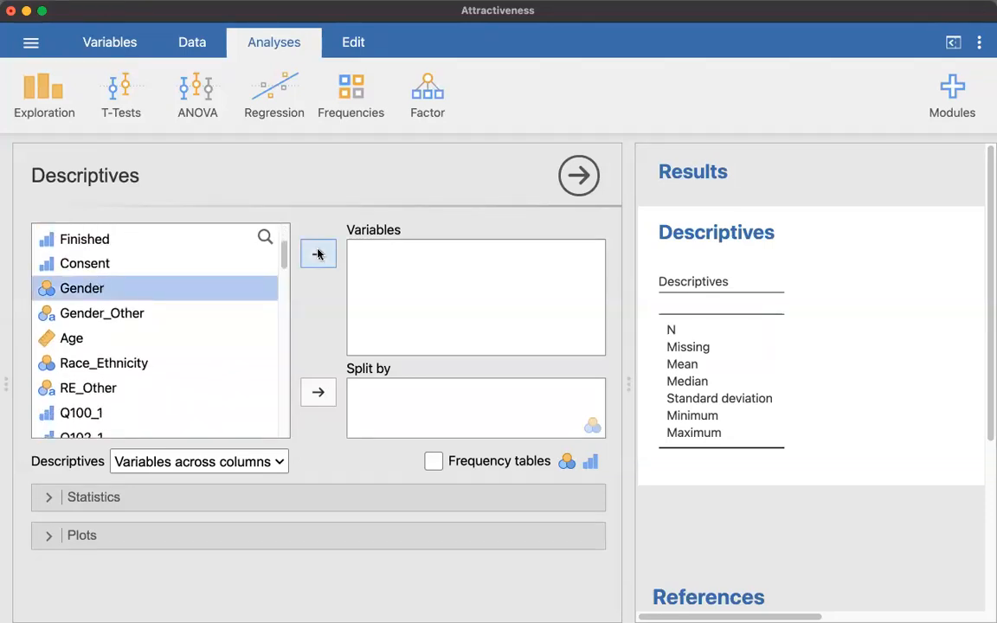
left_click(319, 253)
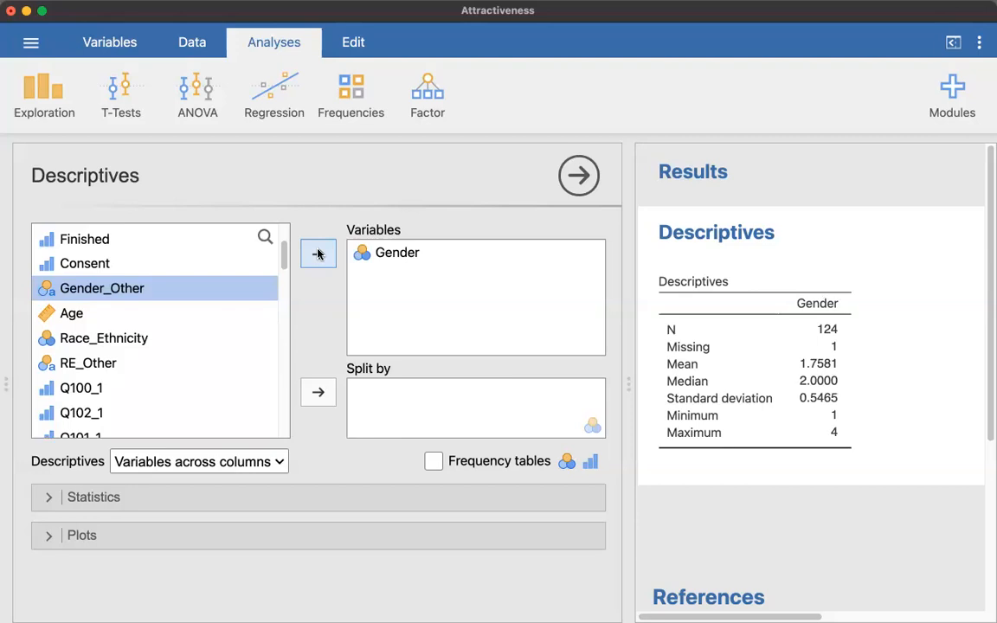
left_click(73, 314)
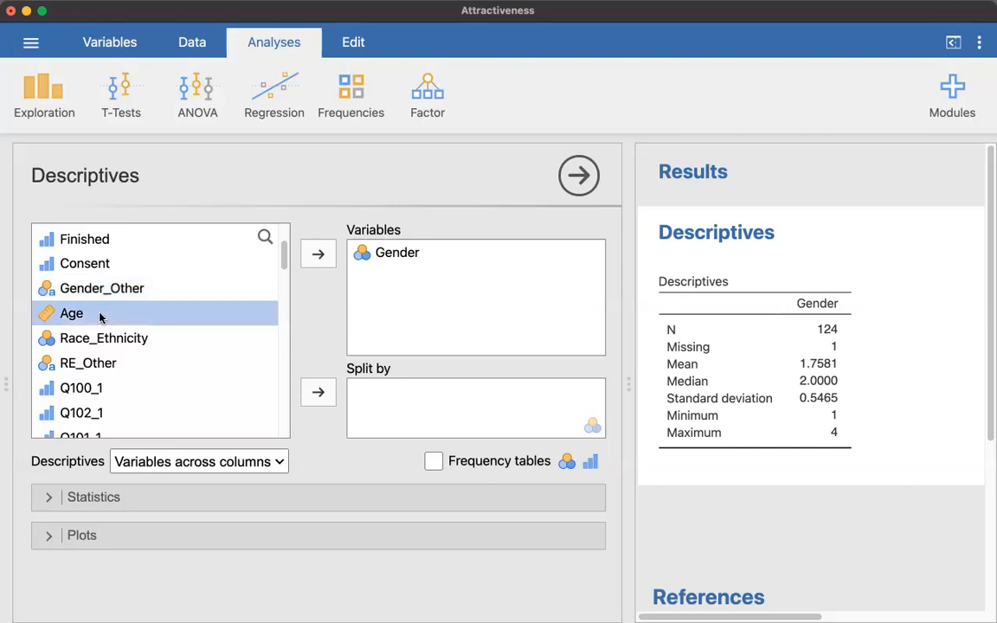
mouse_move(129, 328)
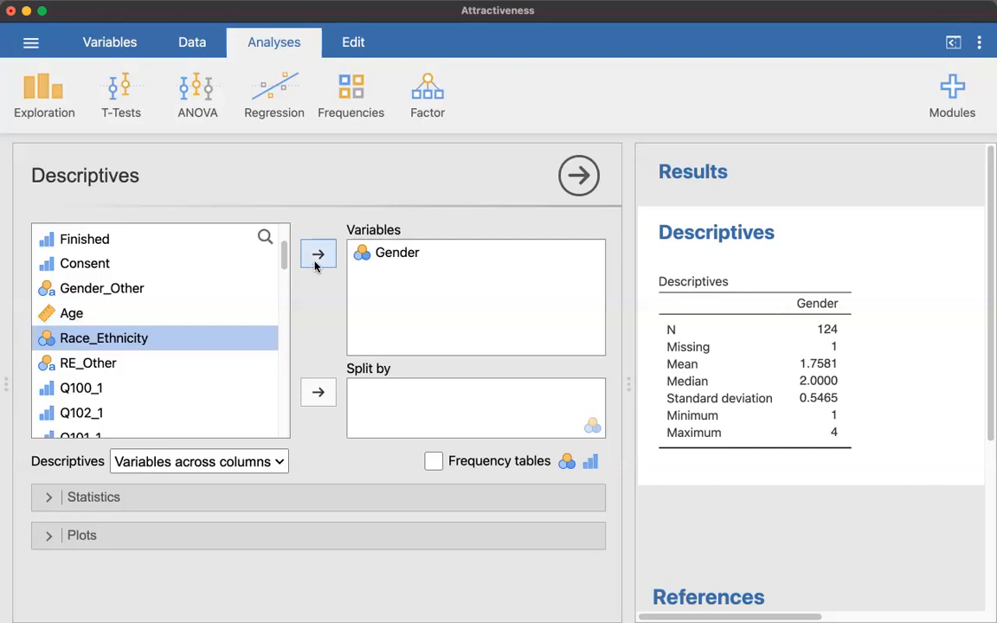
left_click(318, 253)
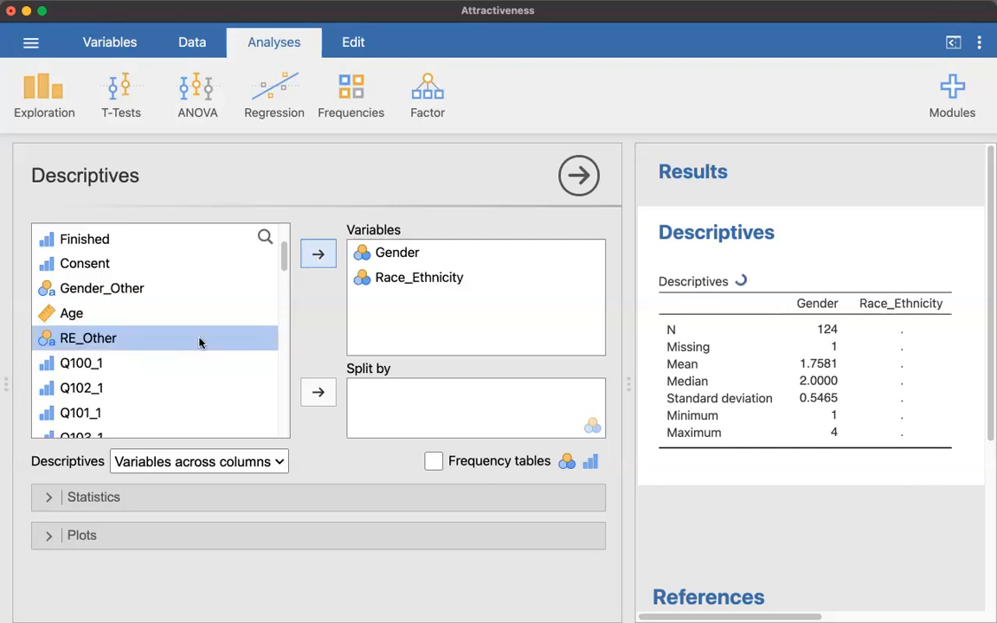
mouse_move(123, 308)
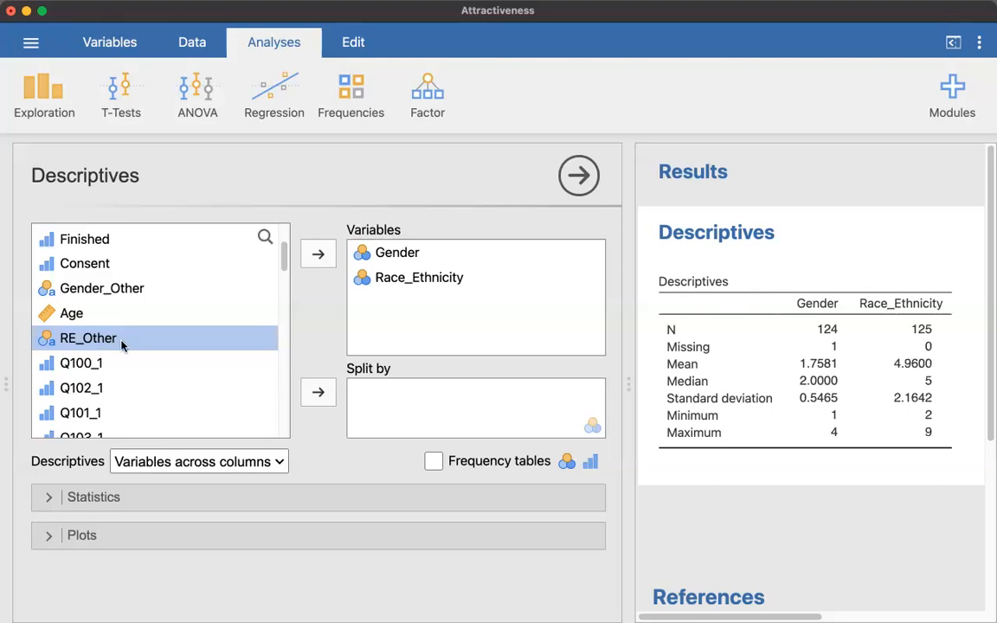
mouse_move(211, 343)
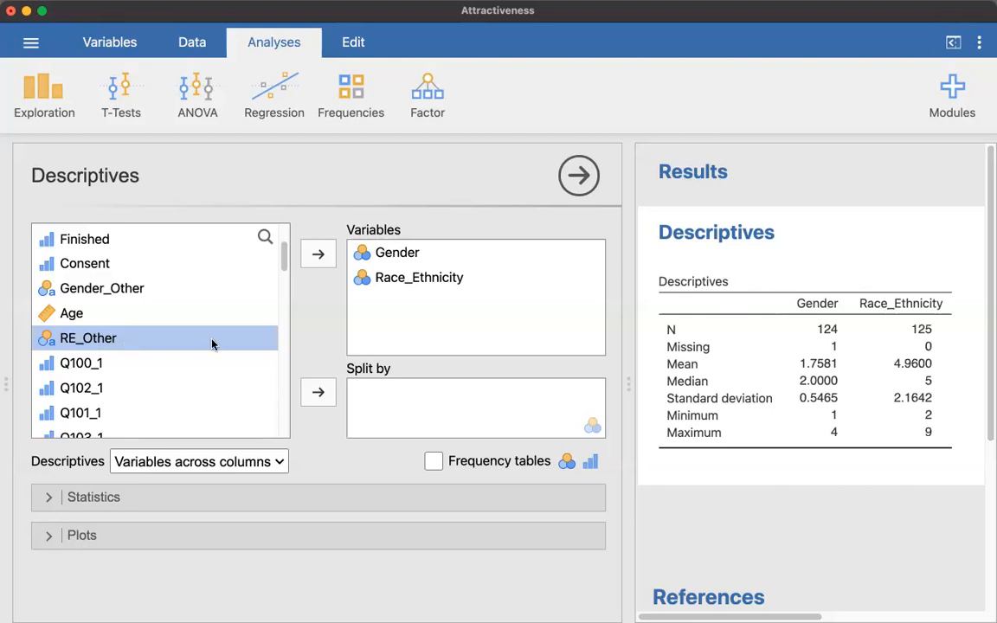
mouse_move(362, 505)
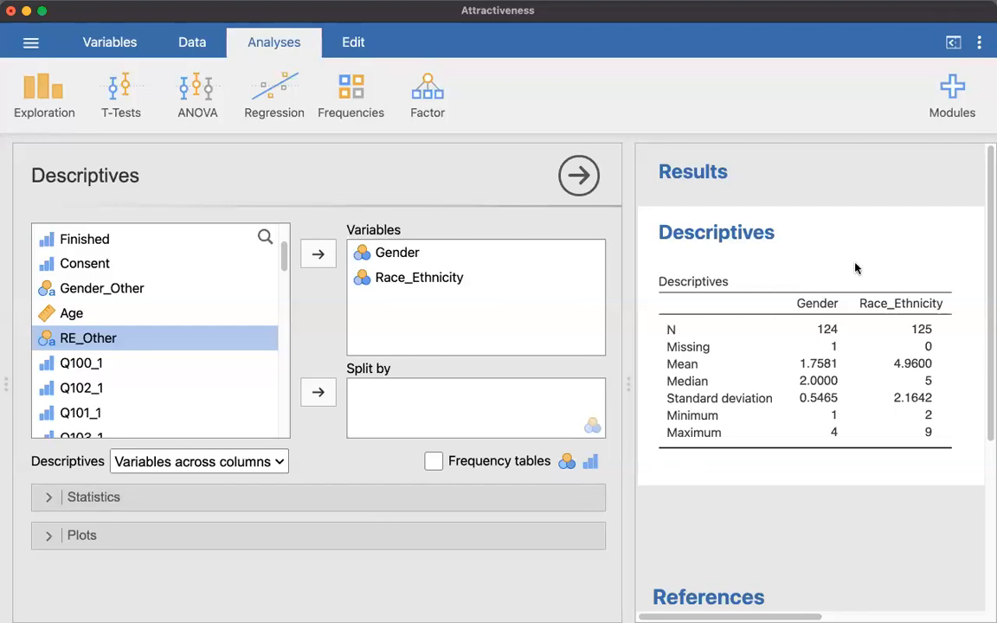
mouse_move(823, 367)
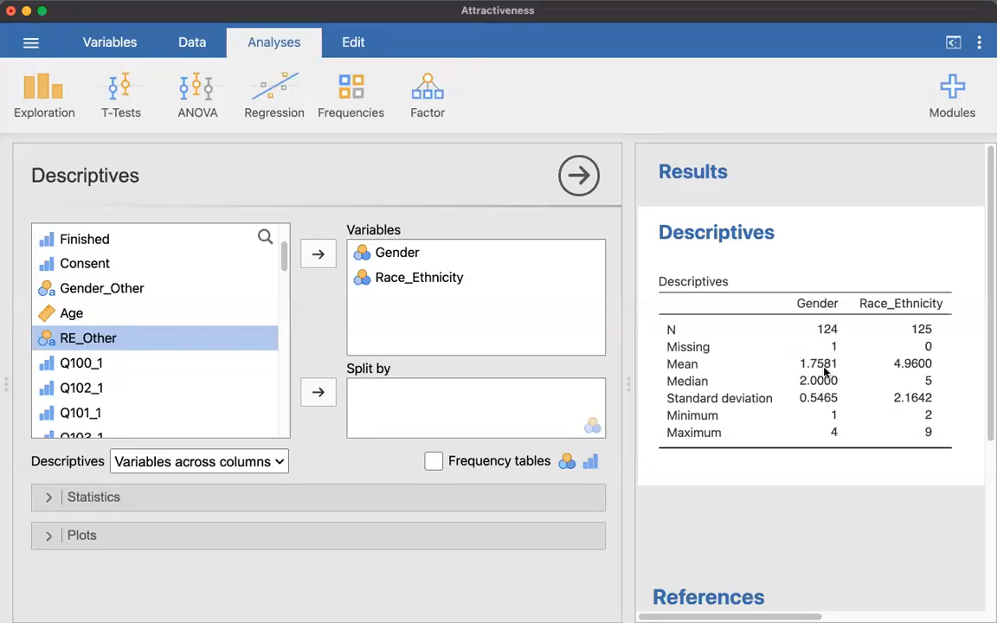
mouse_move(810, 377)
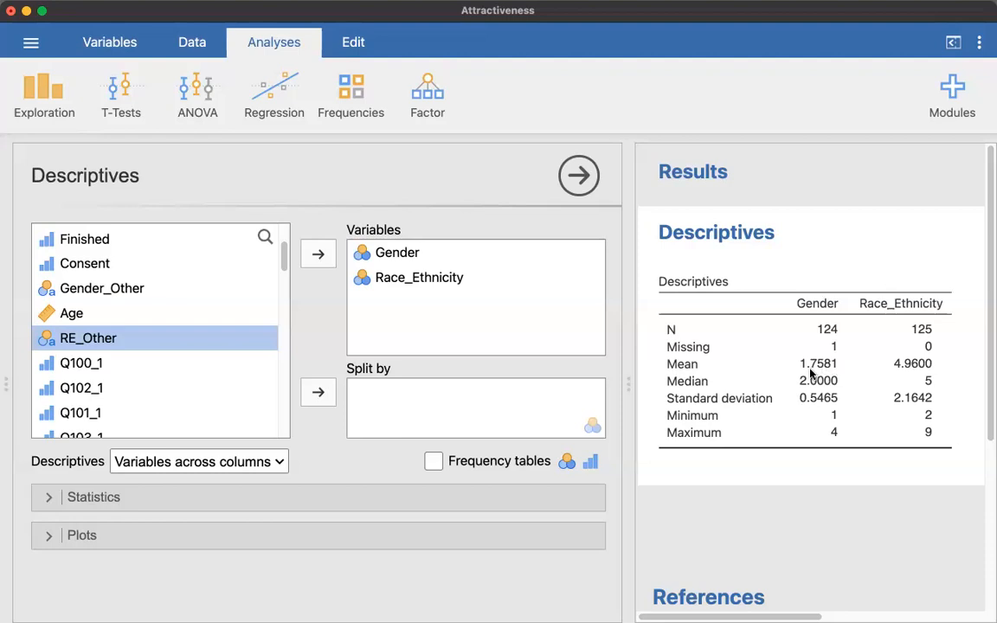
mouse_move(831, 377)
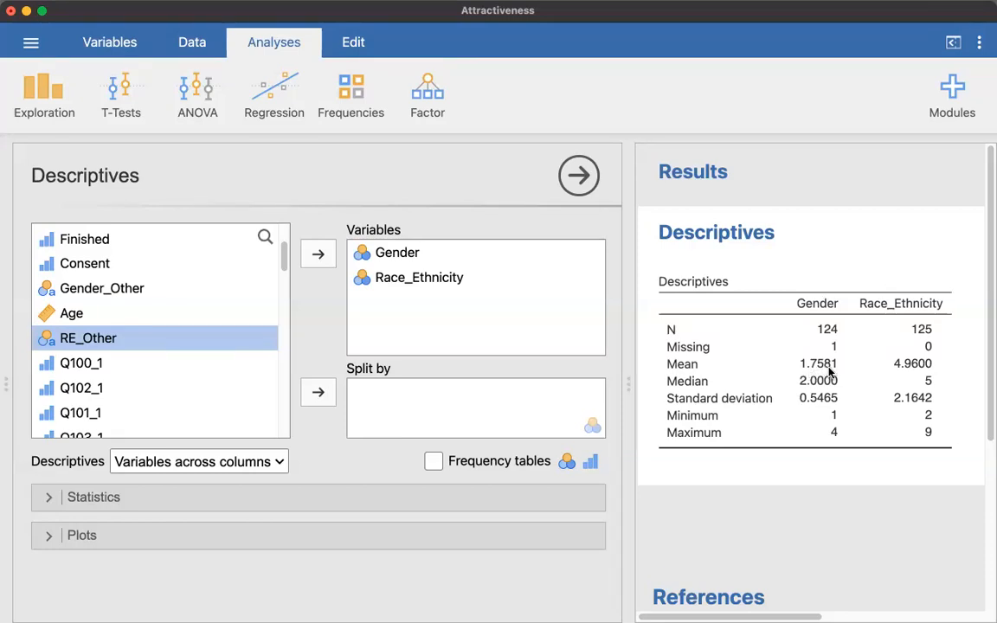
mouse_move(883, 370)
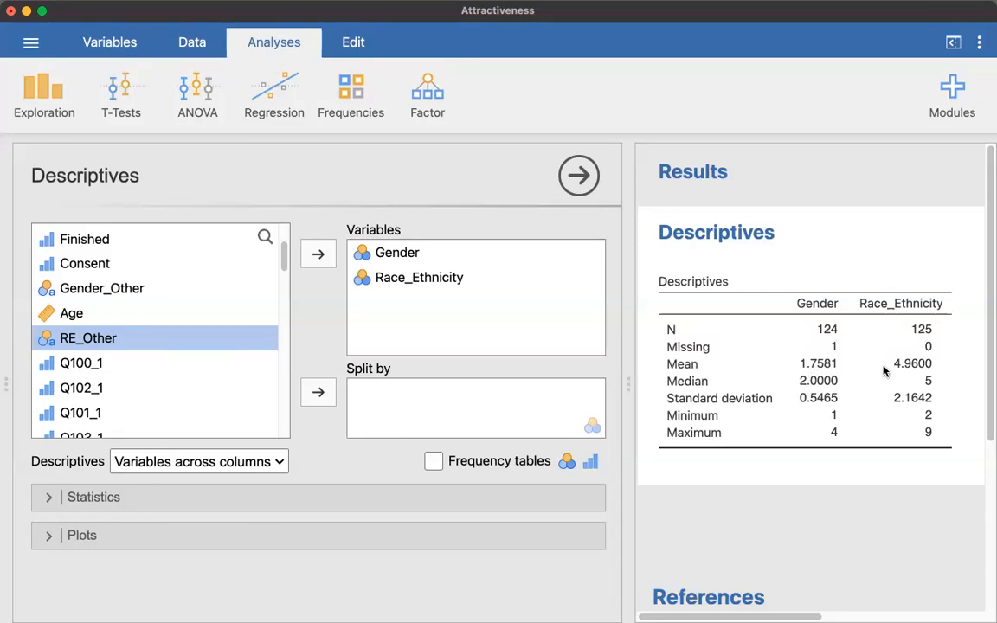
mouse_move(938, 367)
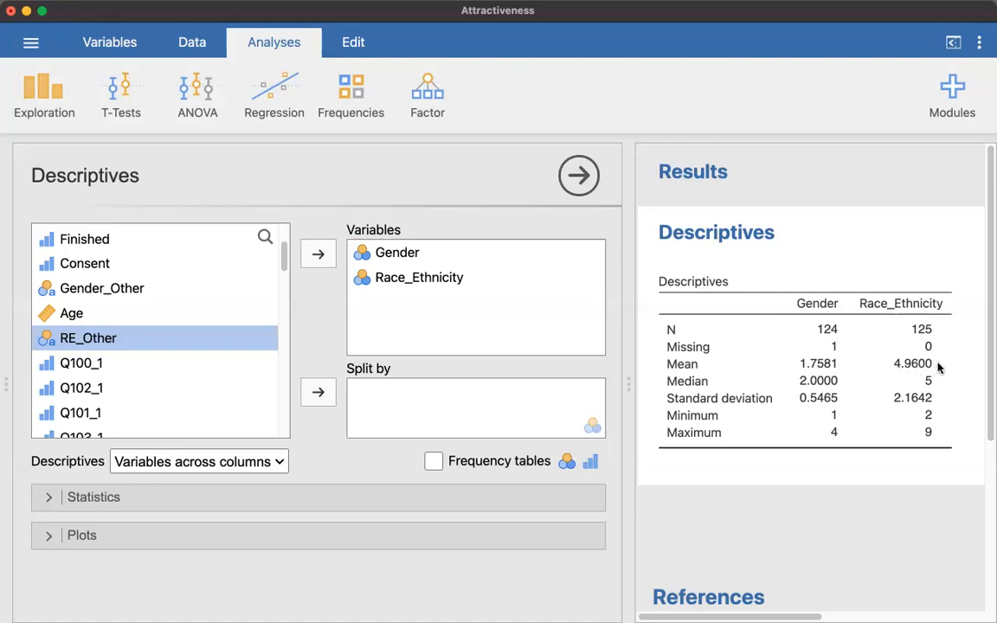
mouse_move(865, 377)
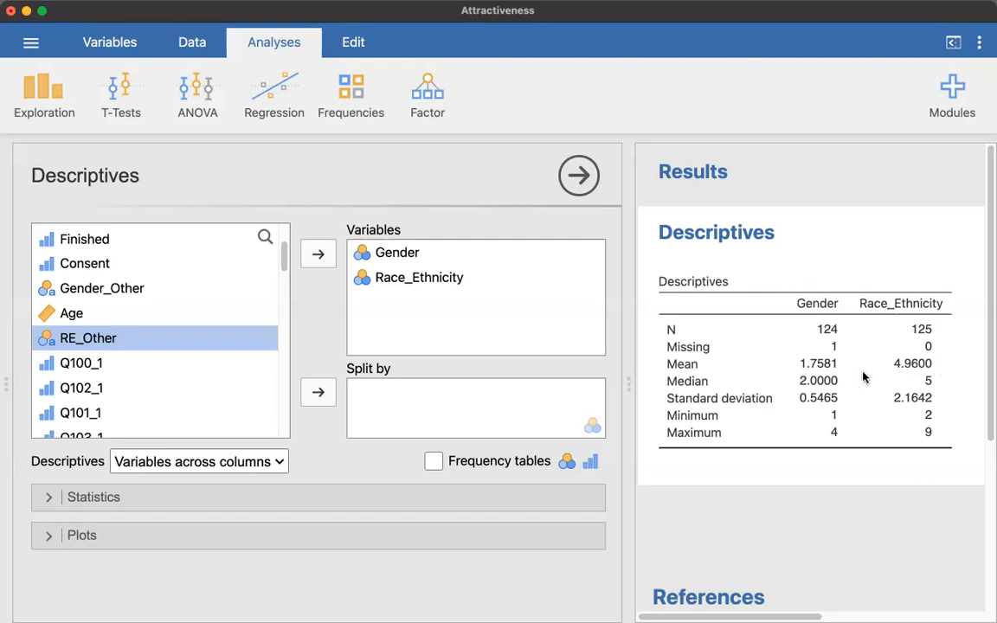
mouse_move(461, 456)
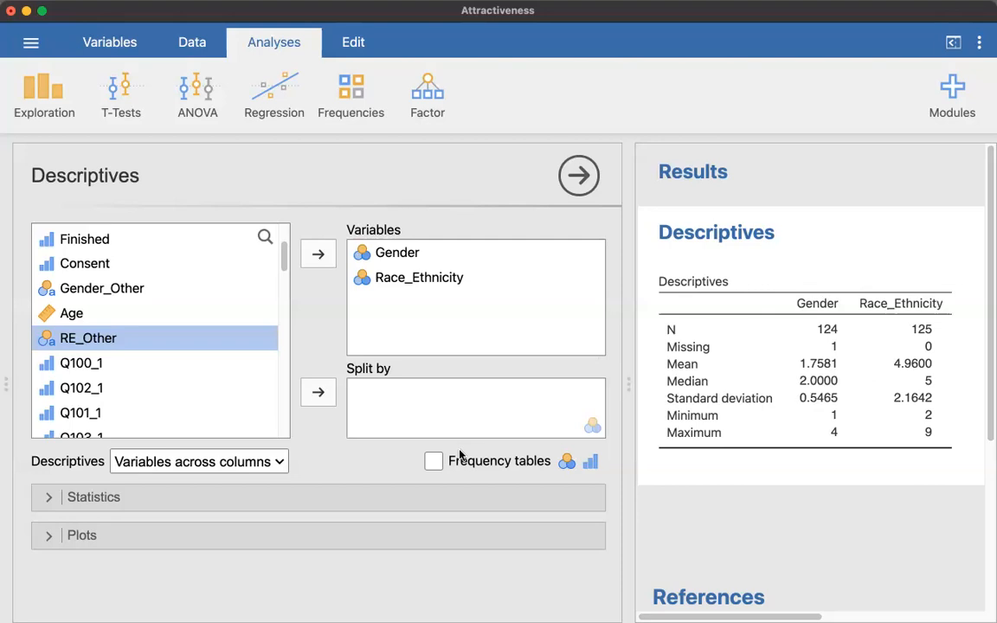
- Enable Frequency tables and review the Gender (83 women, 36 men) and Race_Ethnicity tables
left_click(433, 460)
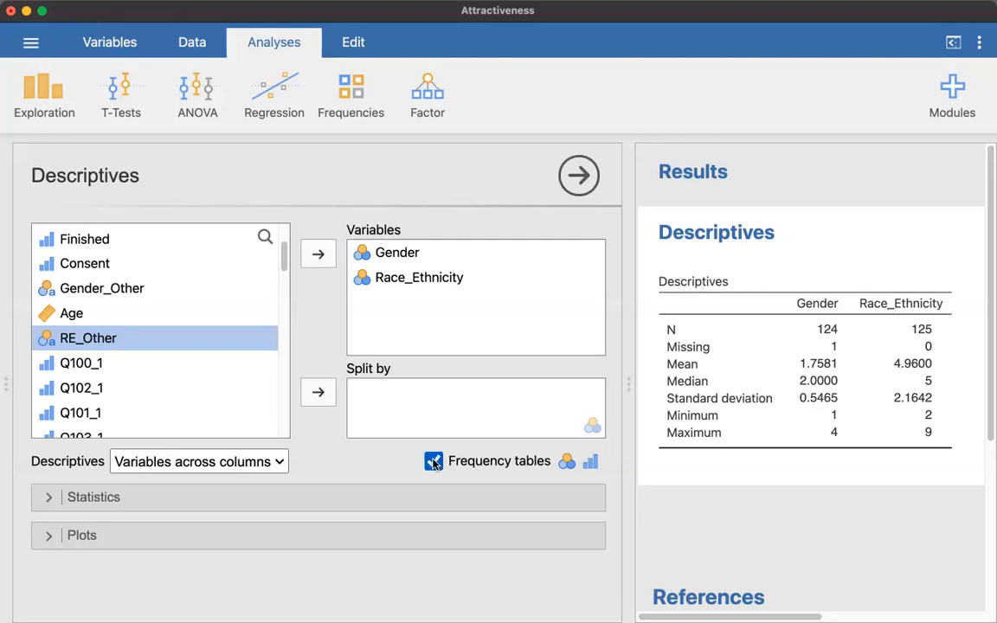
left_click(433, 460)
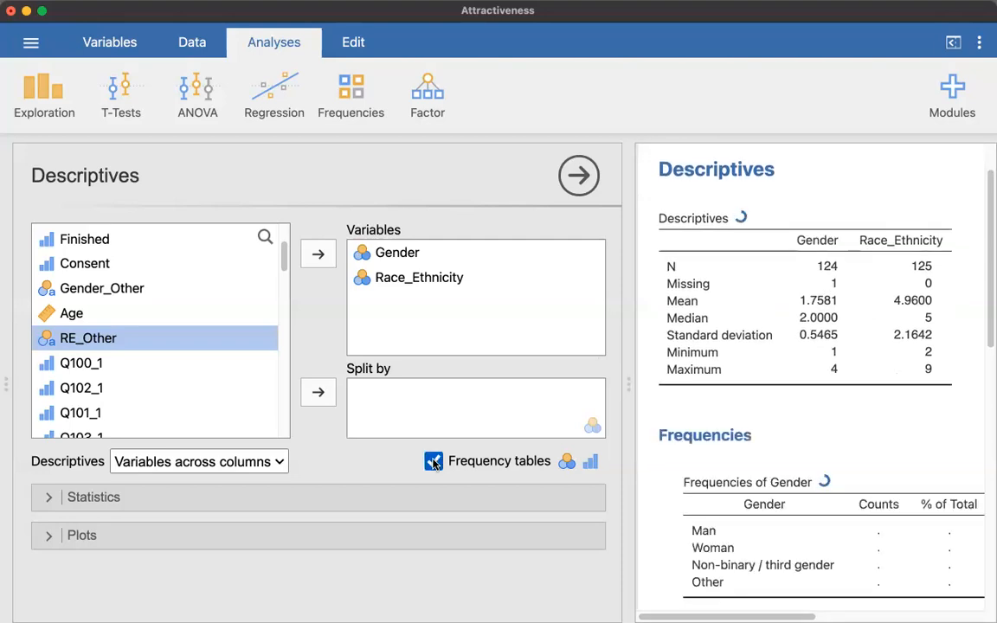
left_click(431, 460)
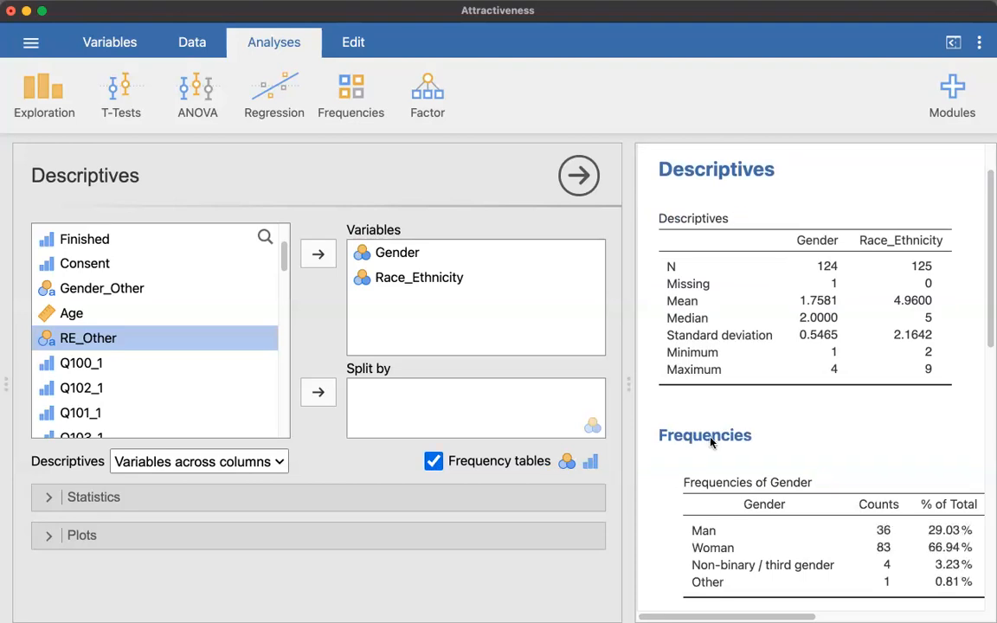
scroll("down", 3)
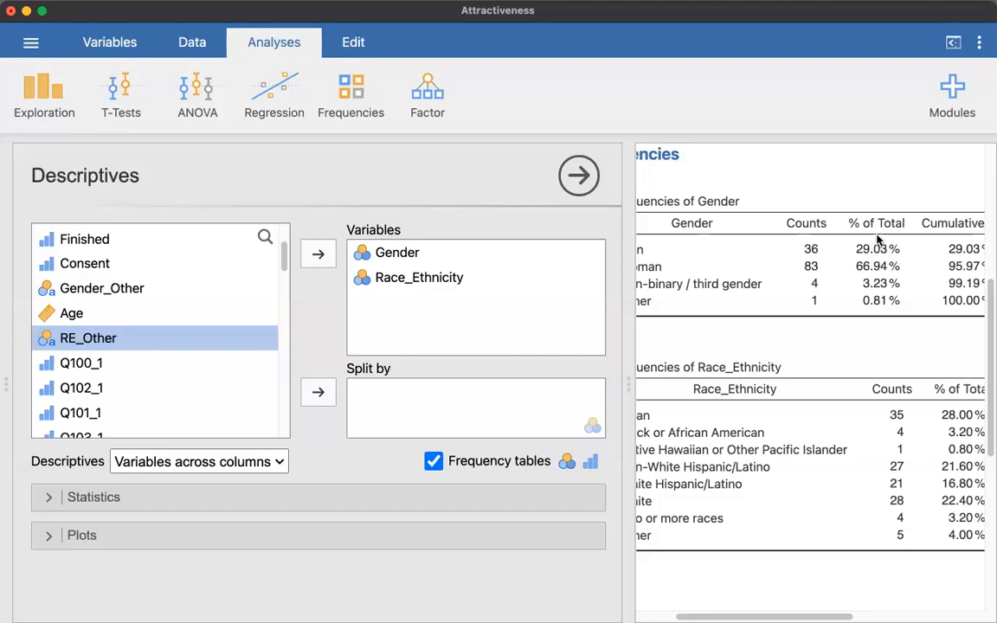
mouse_move(886, 258)
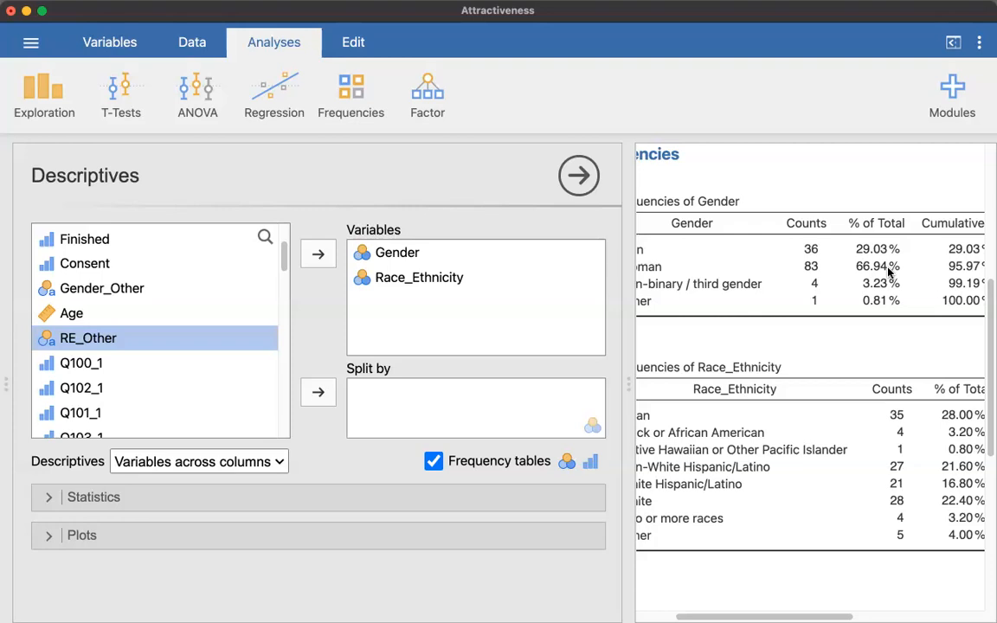
mouse_move(865, 295)
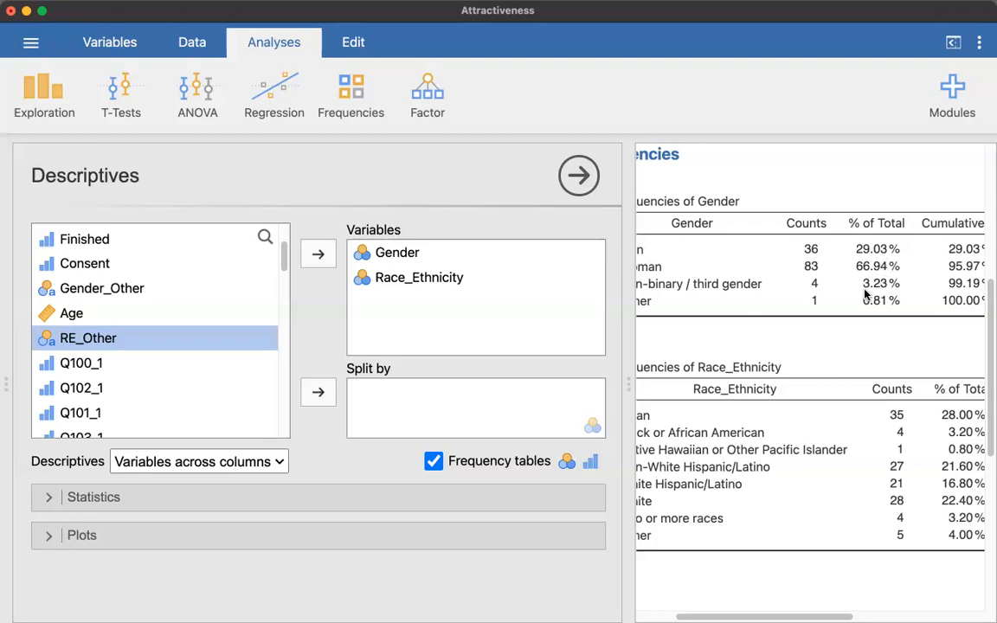
mouse_move(893, 274)
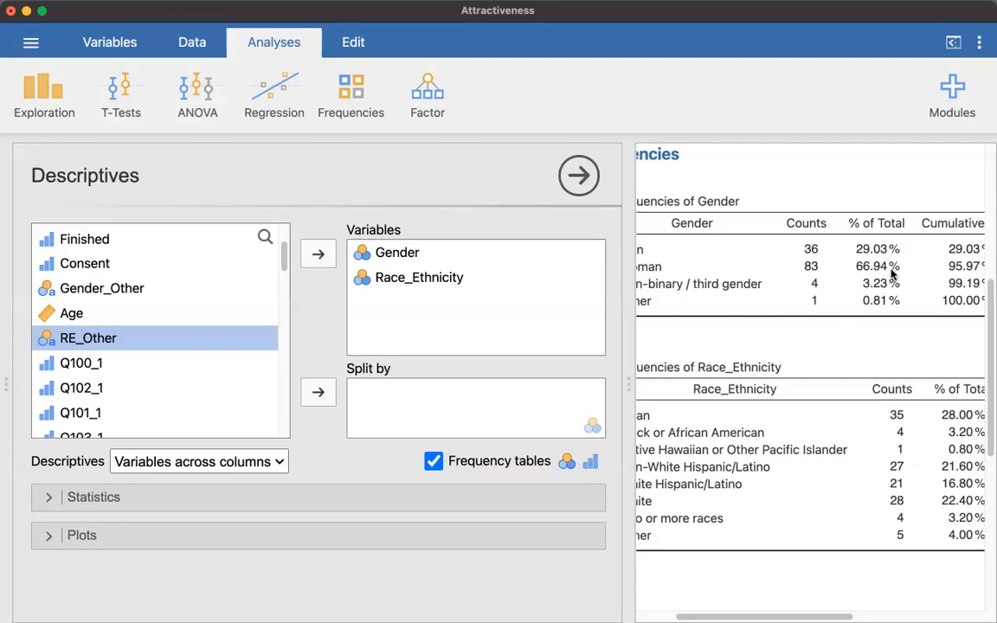
mouse_move(764, 415)
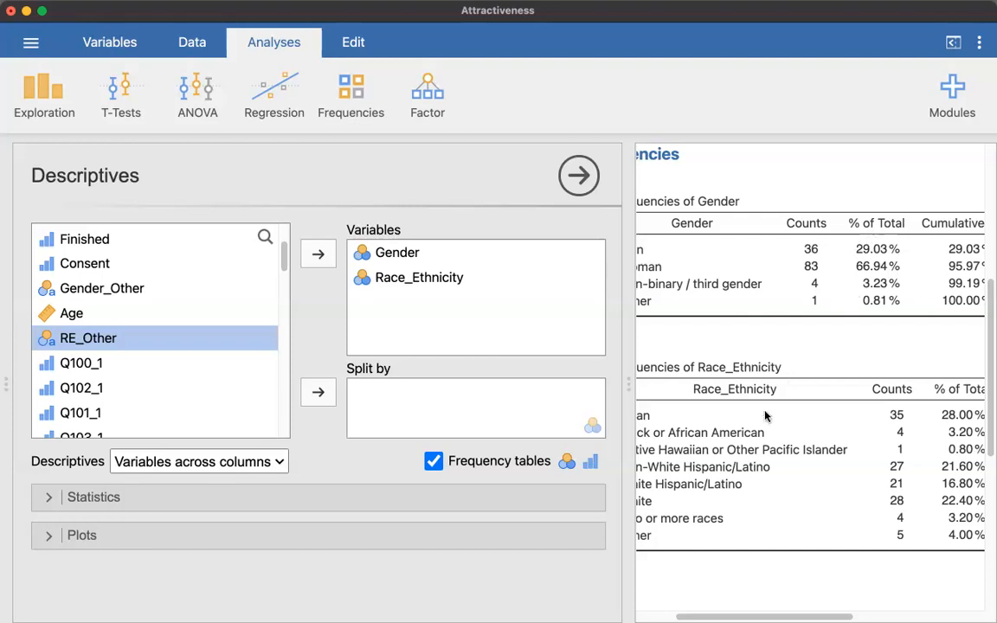
mouse_move(884, 301)
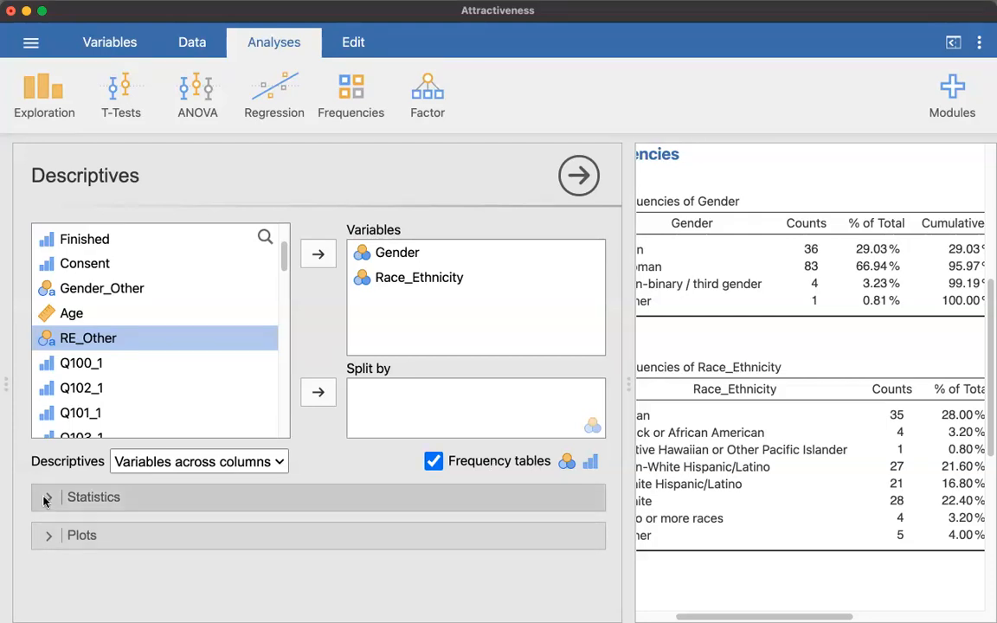
- Untick Mean, Median, Std. deviation, Minimum and Maximum so only N and Missing remain
left_click(45, 498)
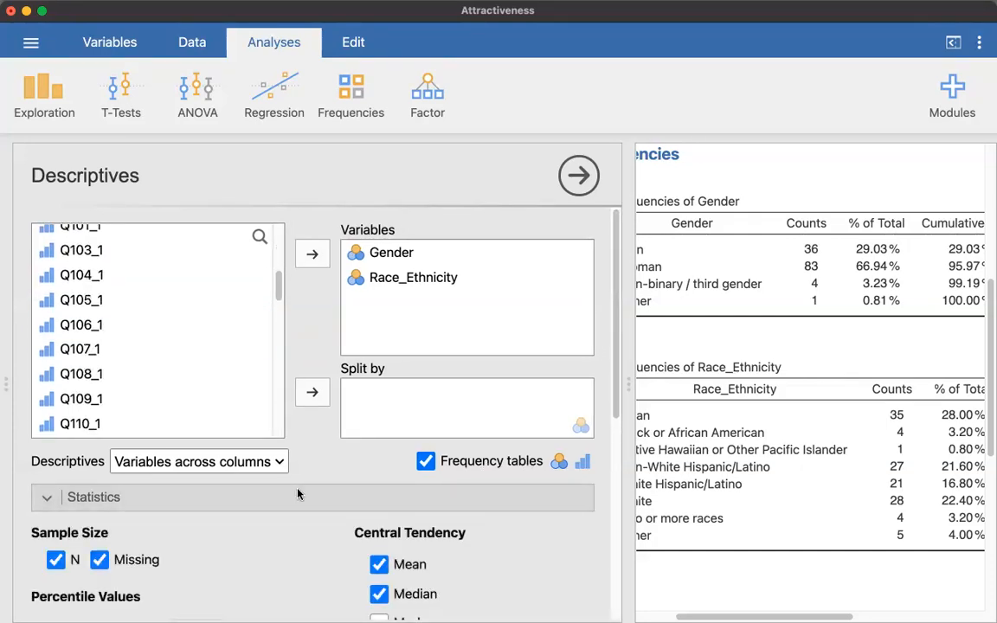
scroll("down", 3)
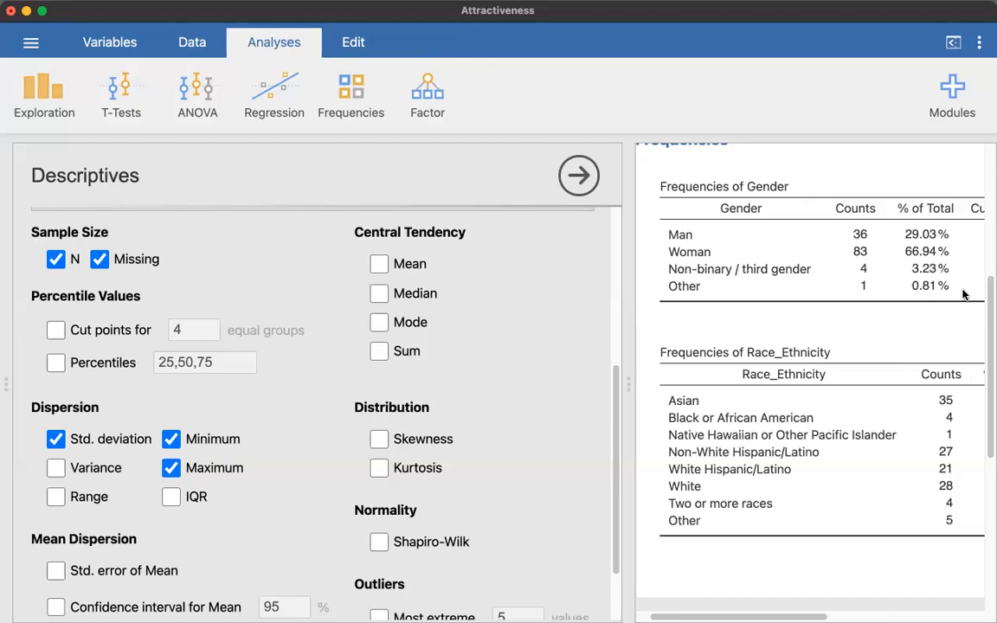
mouse_move(322, 446)
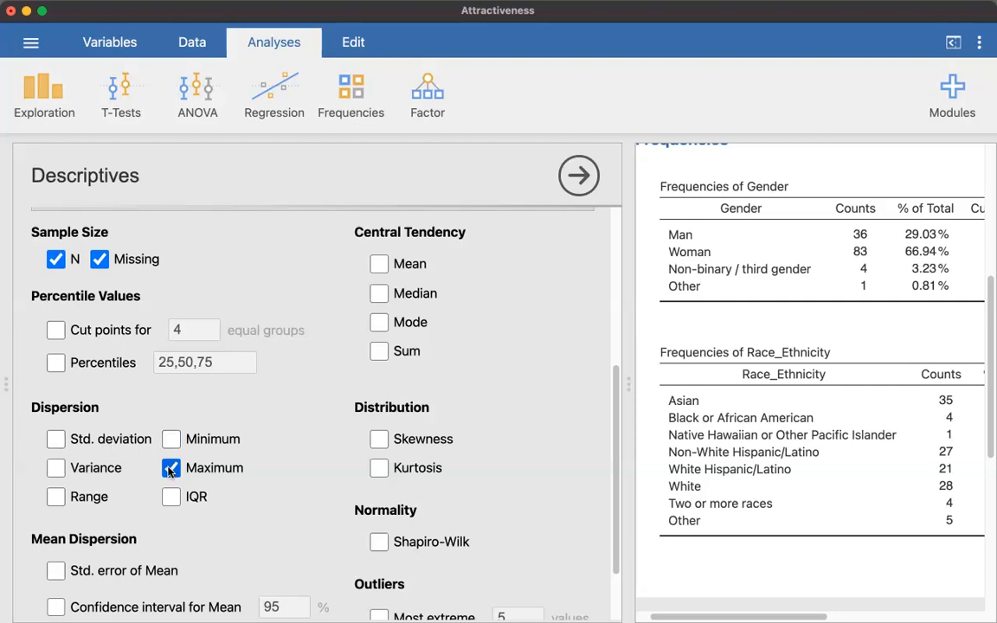
left_click(170, 467)
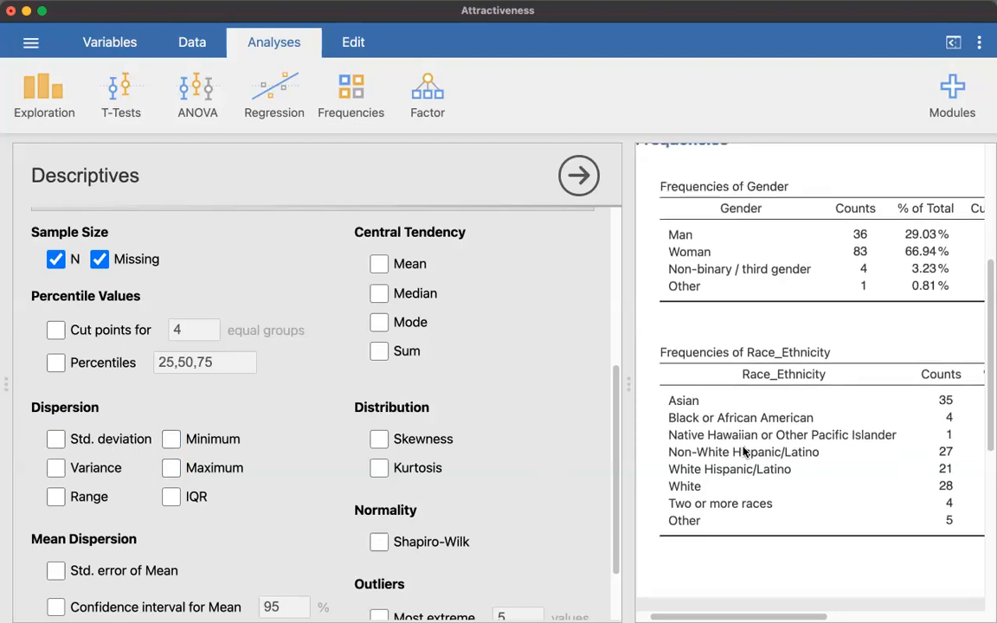
scroll("down", 3)
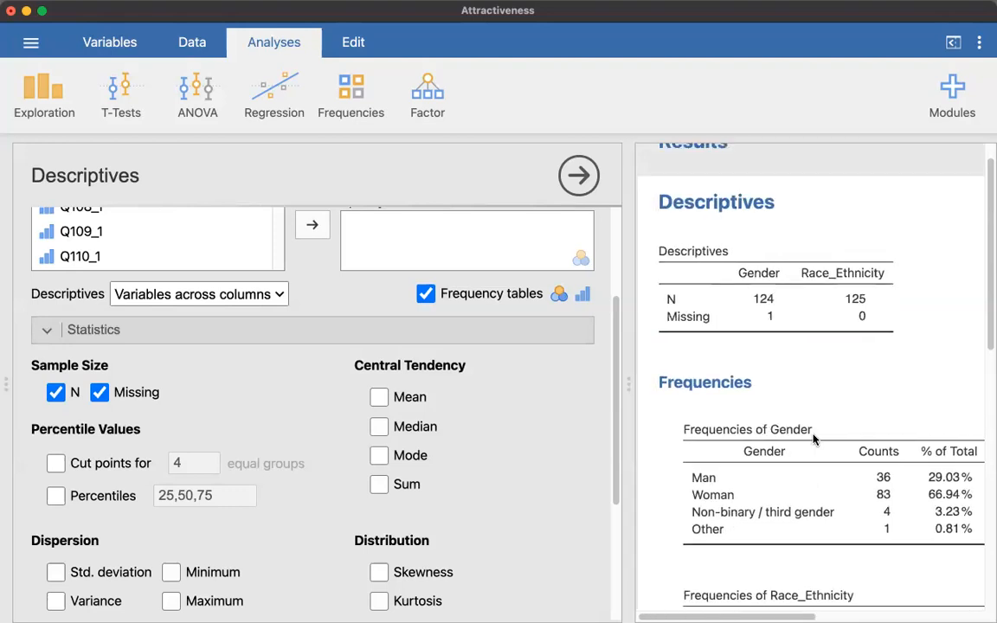
mouse_move(758, 277)
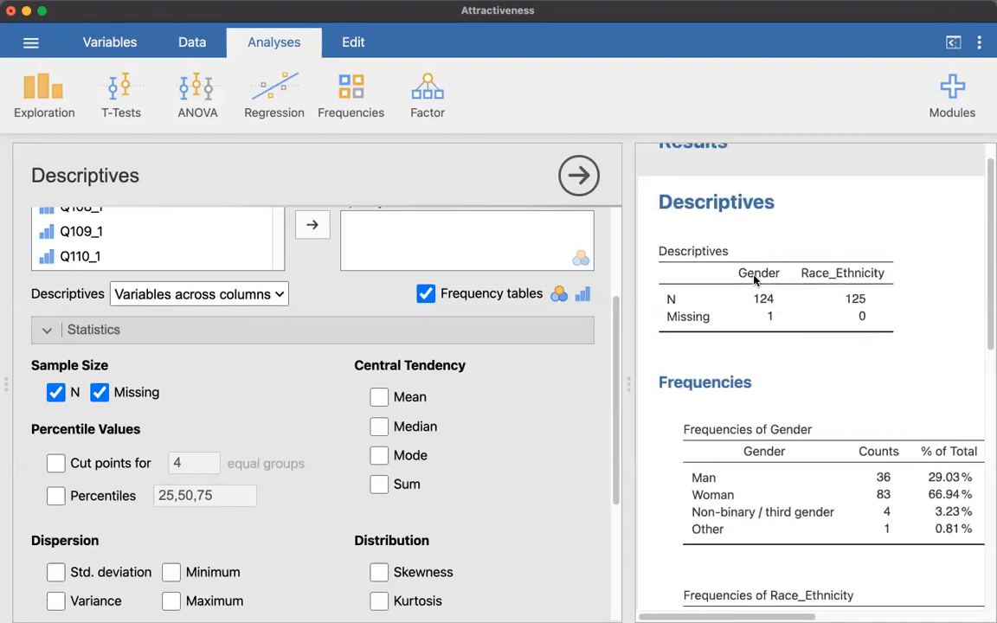
mouse_move(769, 320)
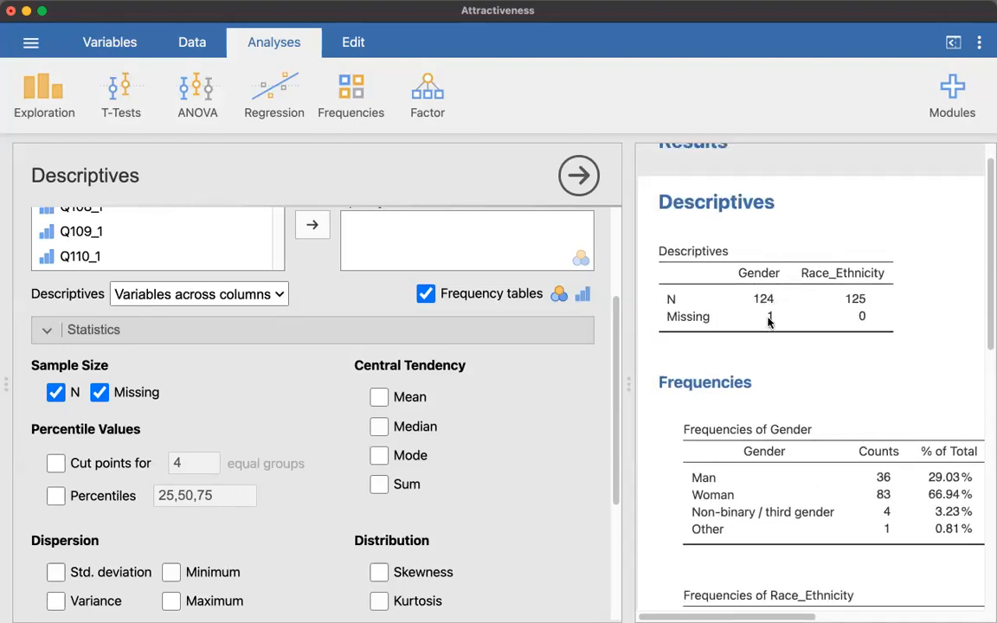
mouse_move(871, 298)
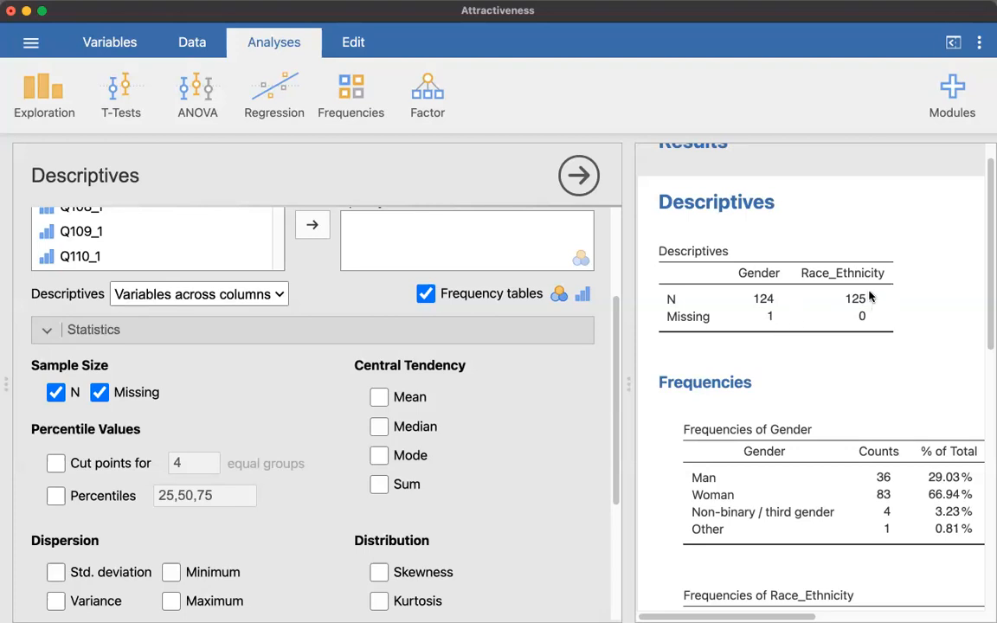
mouse_move(857, 325)
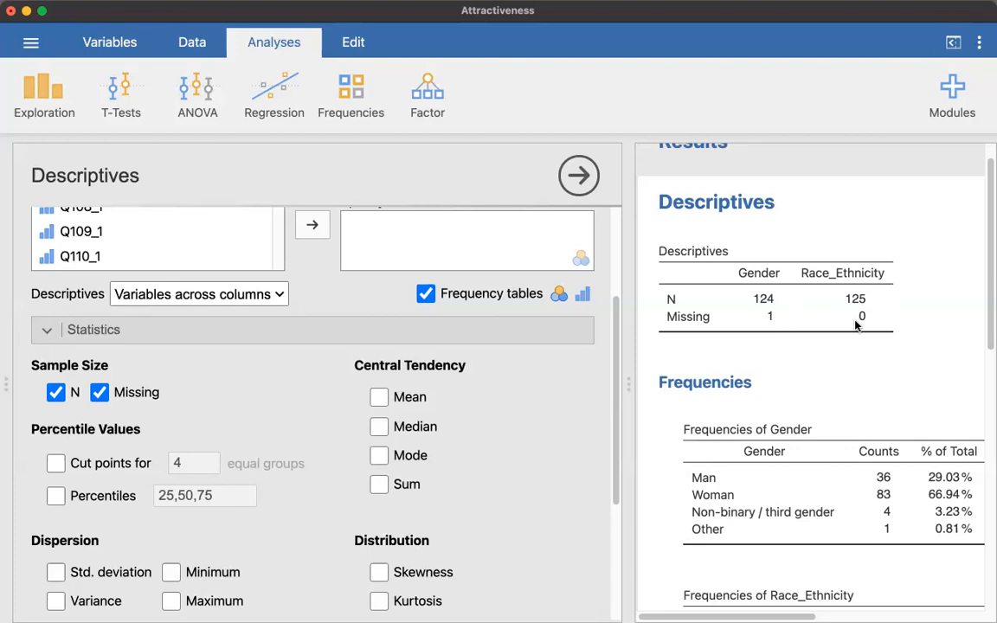
scroll("down", 3)
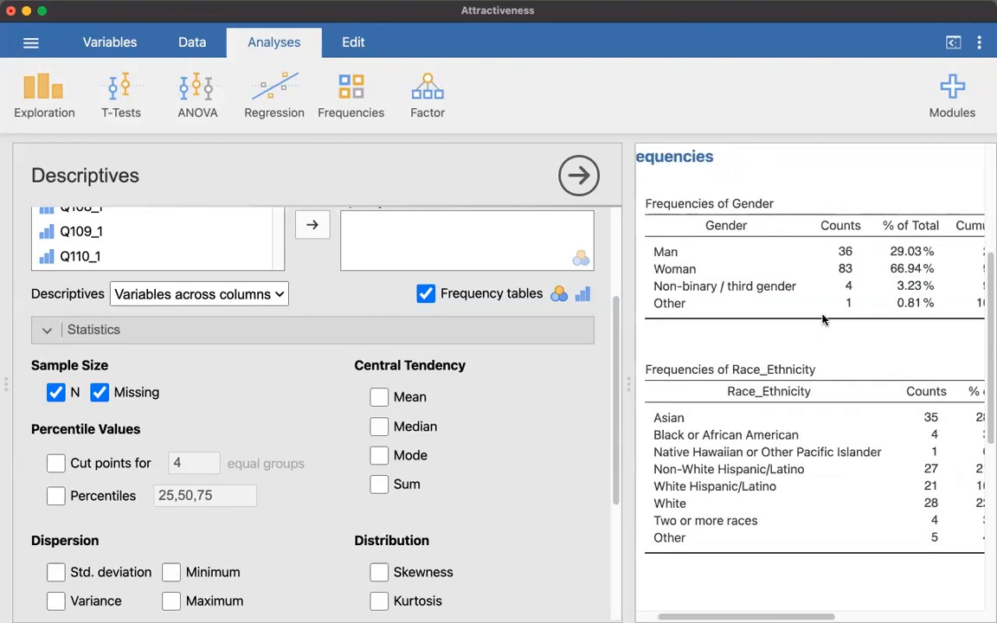
mouse_move(854, 334)
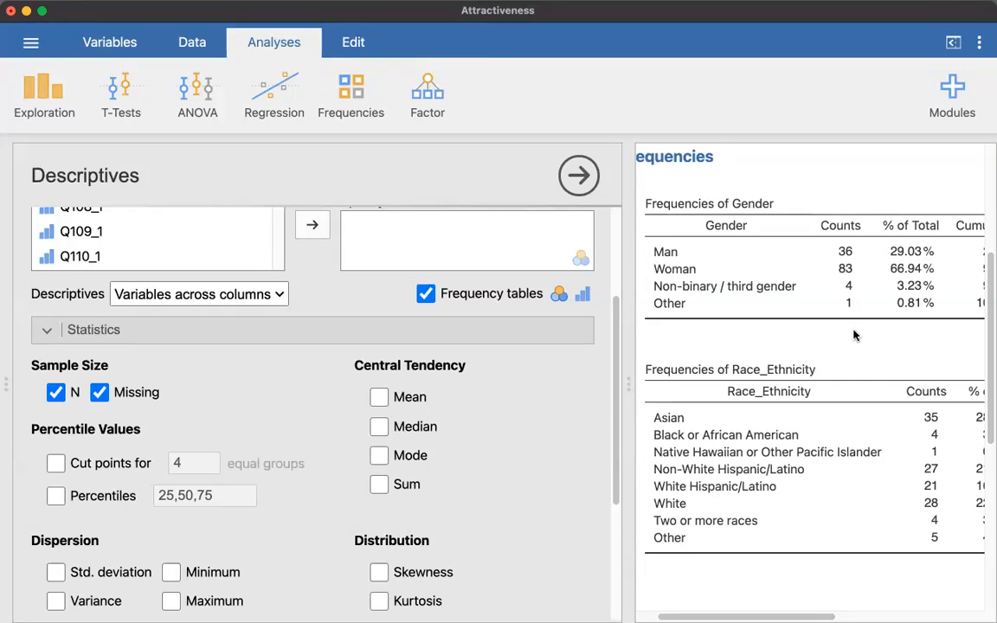
mouse_move(849, 255)
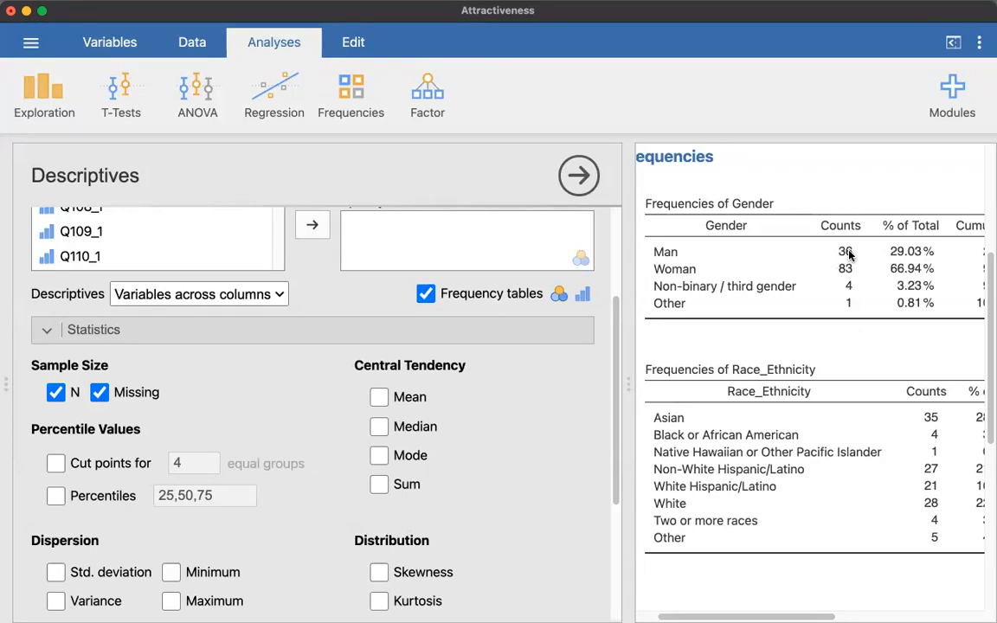
mouse_move(851, 291)
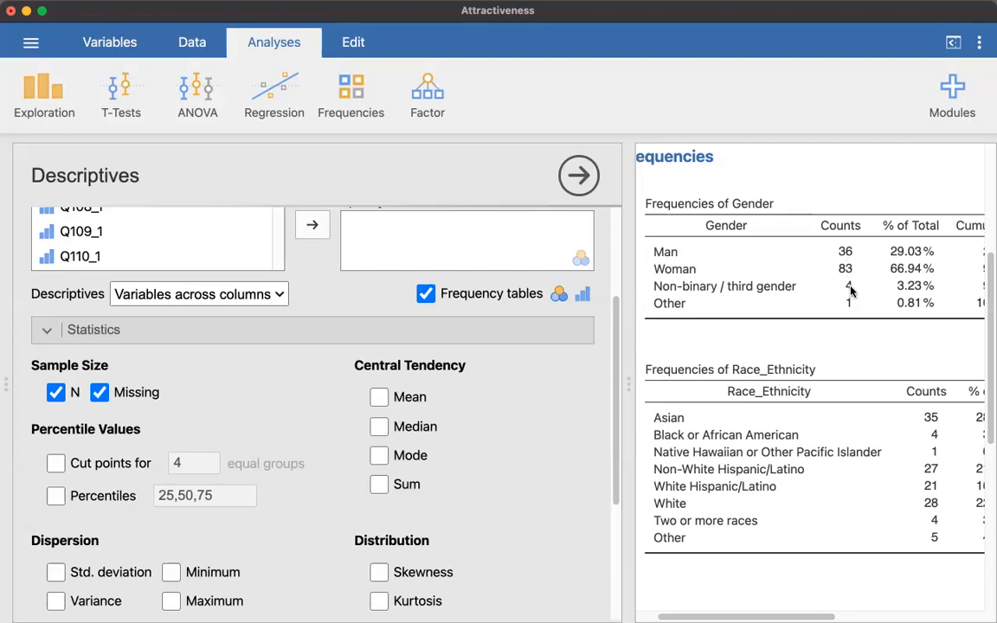
mouse_move(859, 301)
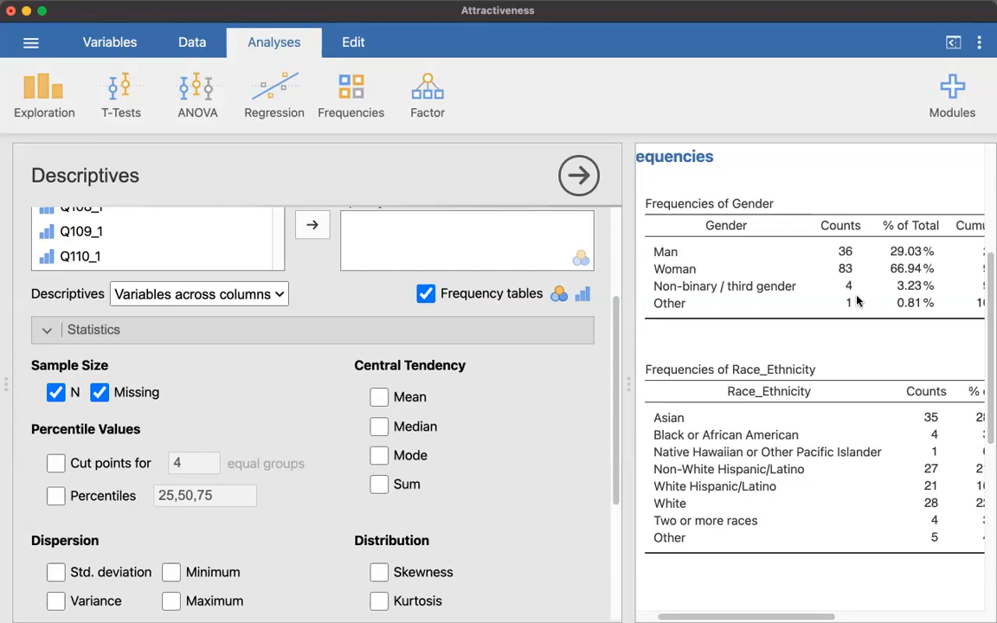
mouse_move(858, 312)
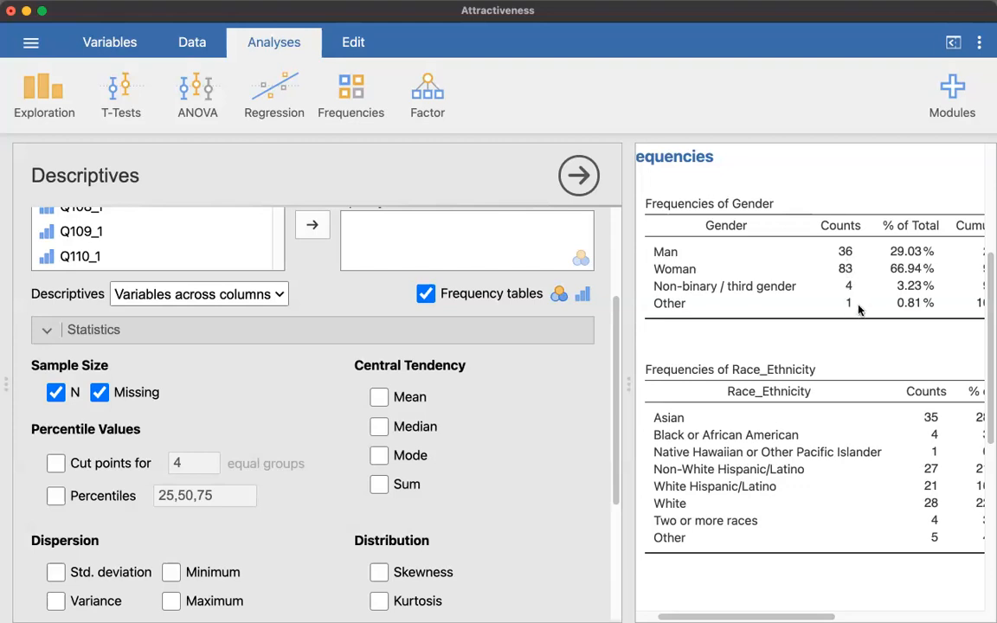
mouse_move(837, 291)
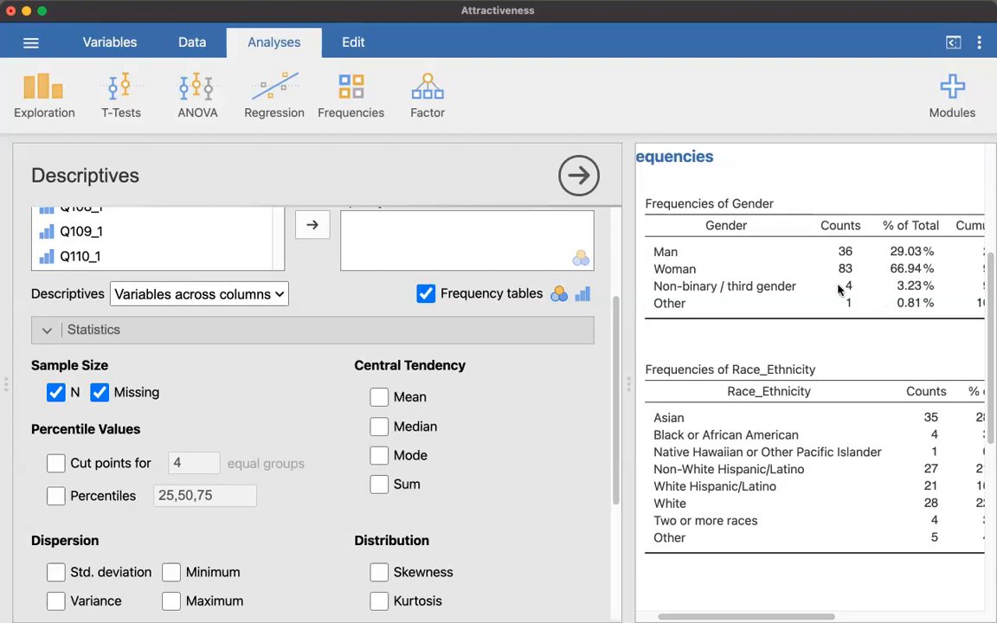
mouse_move(844, 301)
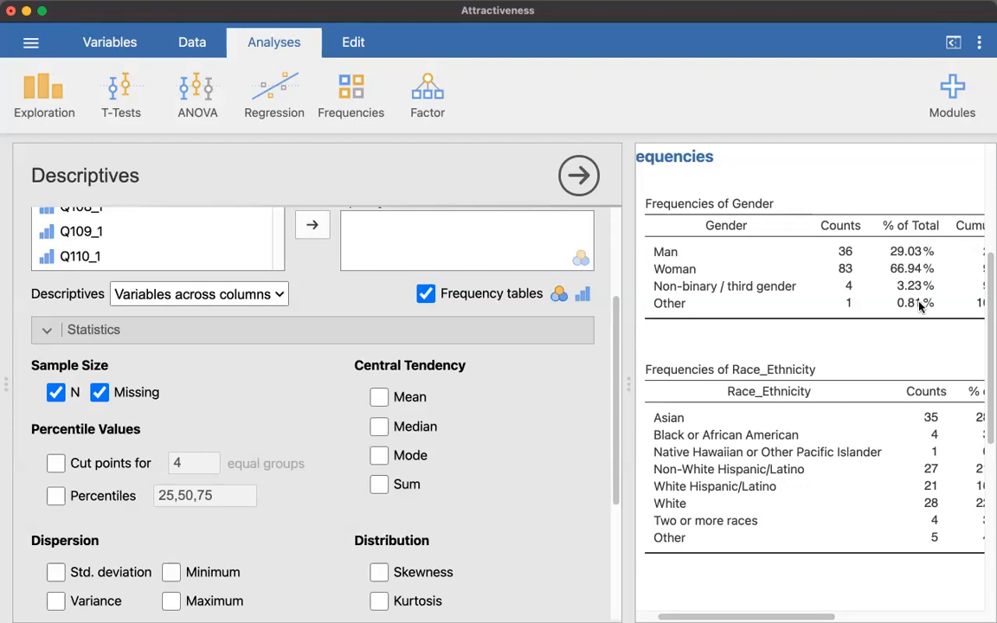
mouse_move(911, 322)
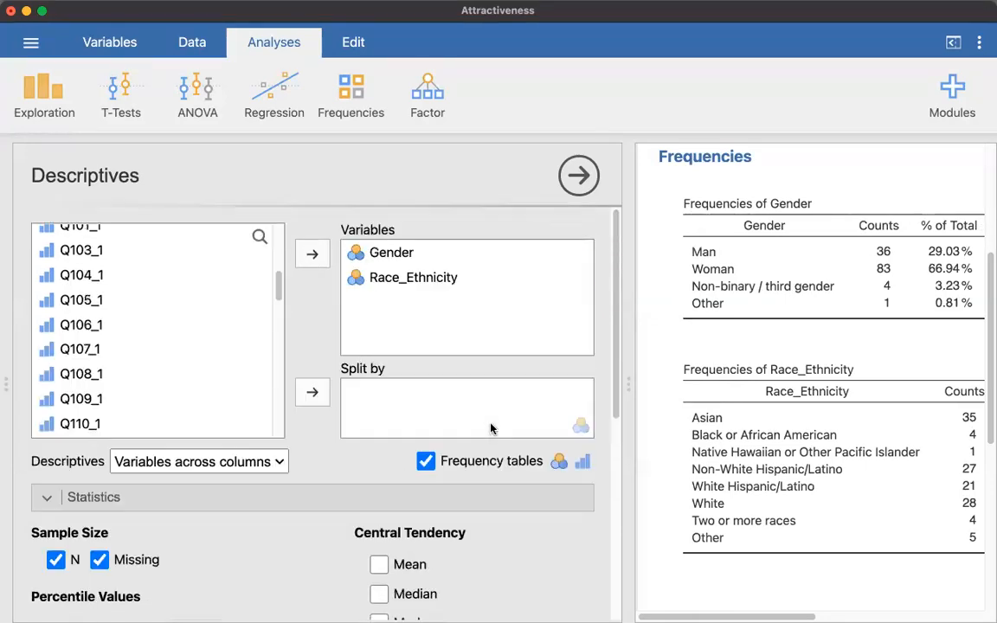
- Add a second, empty Descriptives analysis from the Exploration menu
scroll("down", 3)
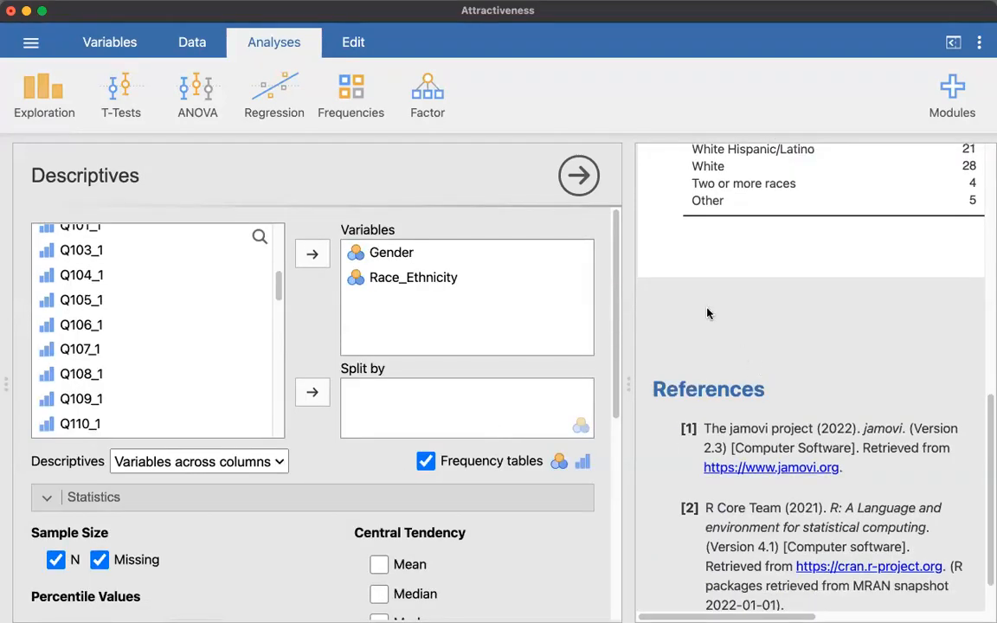
left_click(190, 42)
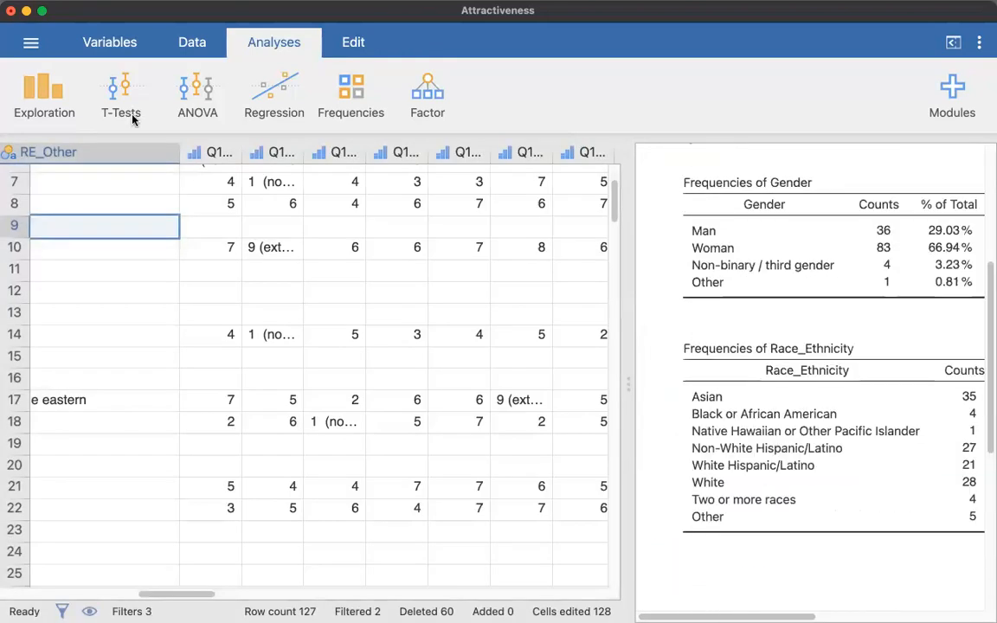
left_click(45, 95)
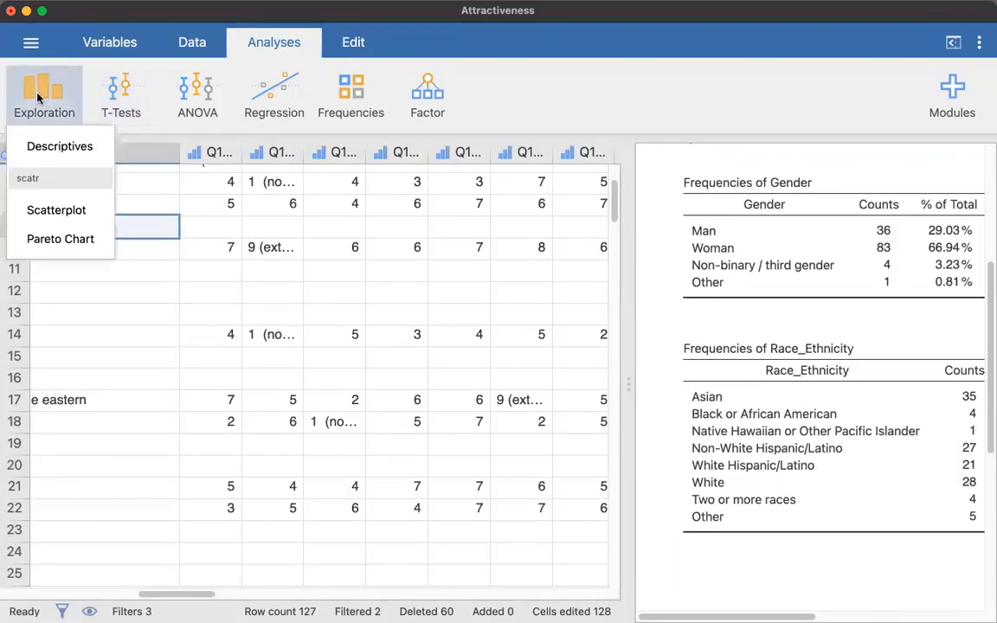
mouse_move(59, 145)
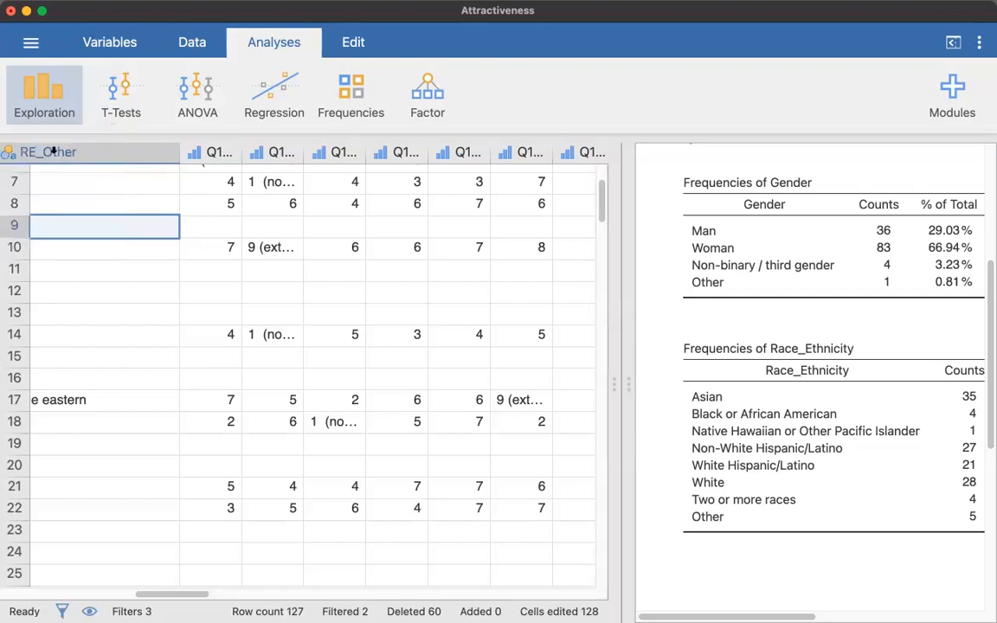
left_click(43, 86)
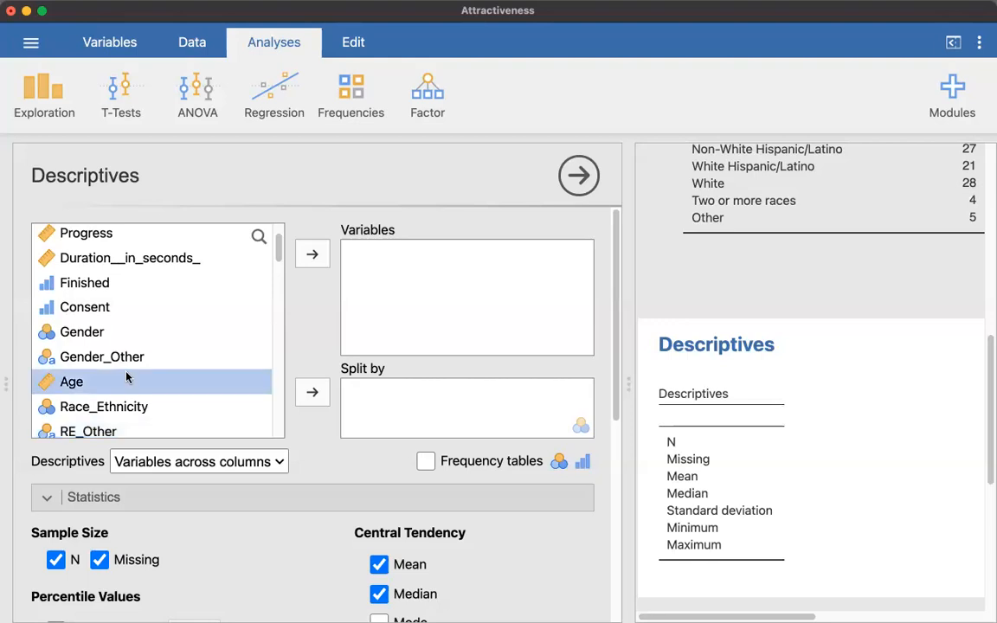
- Describe Age (N 124, mean 25.40, median 22, range 18–75) with frequency tables requested
left_click(312, 253)
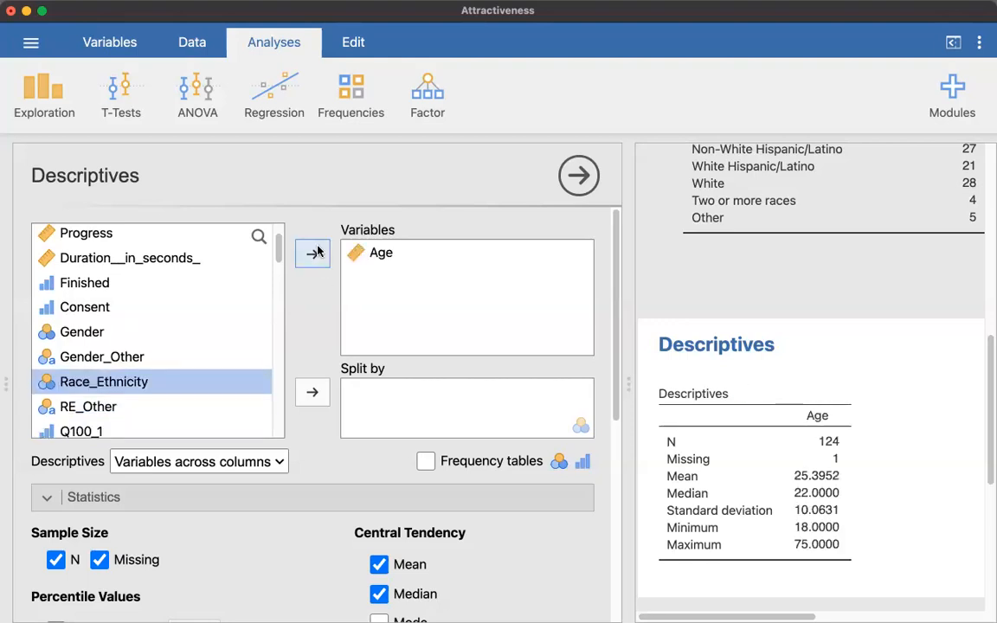
mouse_move(804, 304)
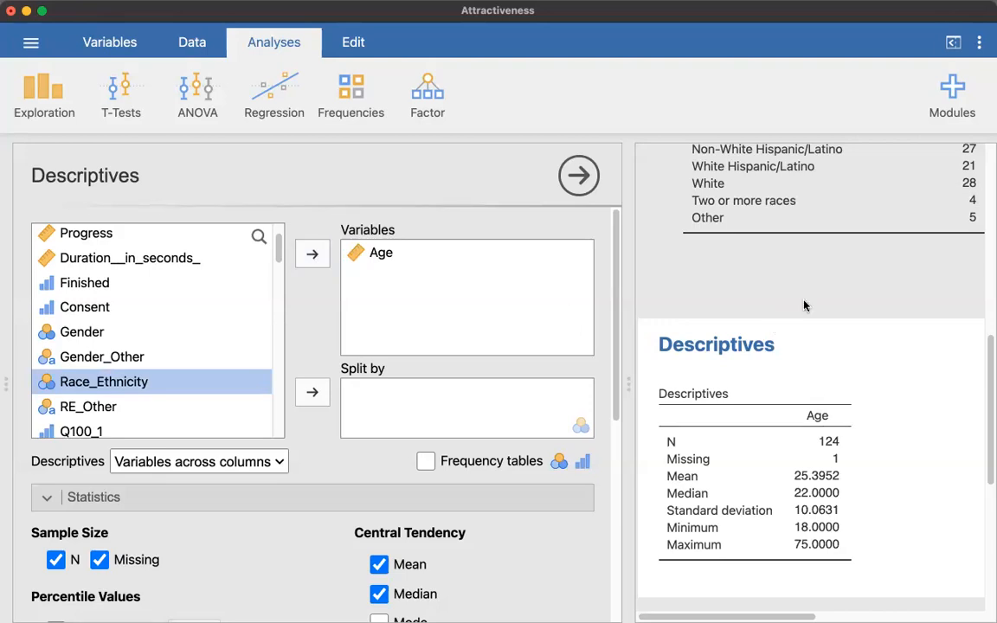
left_click(425, 461)
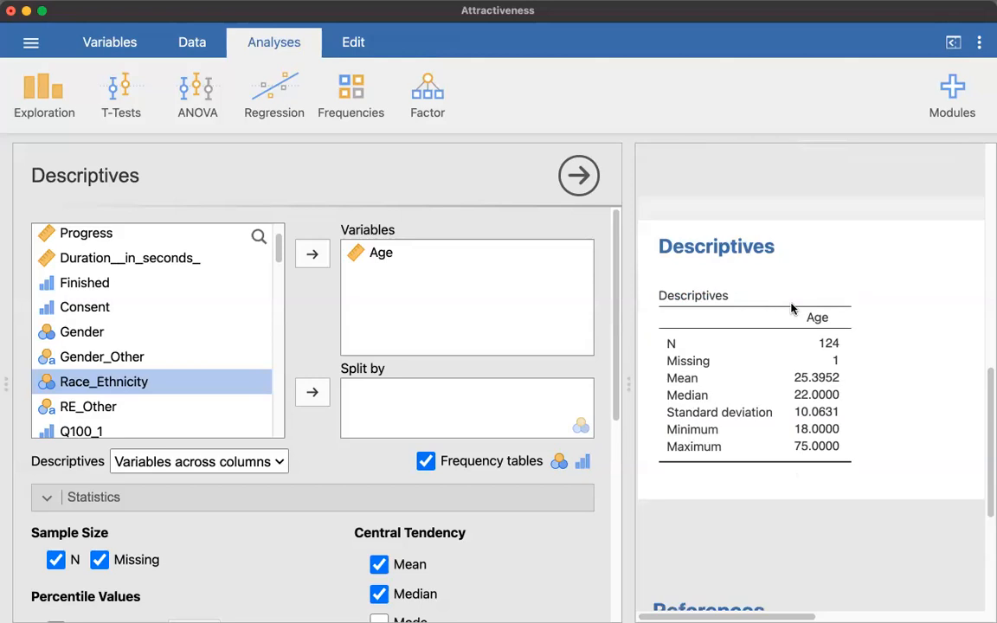
scroll("down", 3)
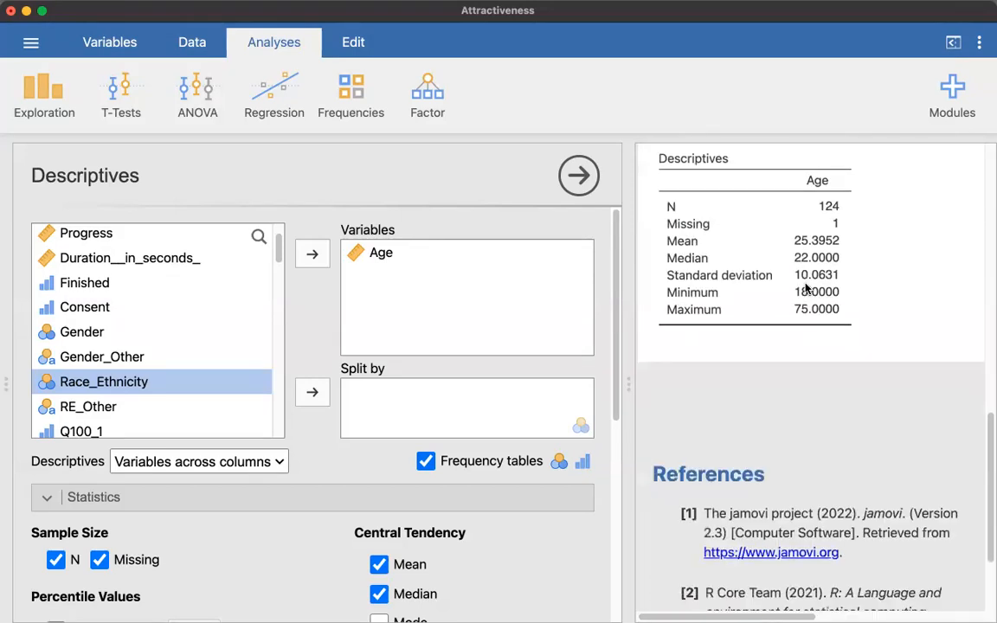
scroll("down", 3)
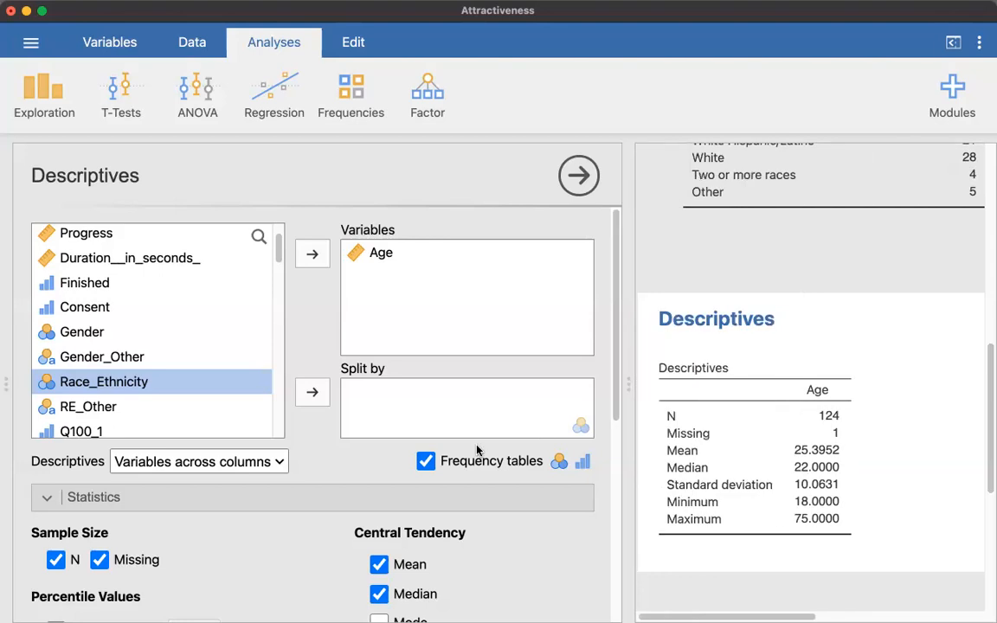
- Switch frequency tables off again for the Age descriptives
left_click(426, 461)
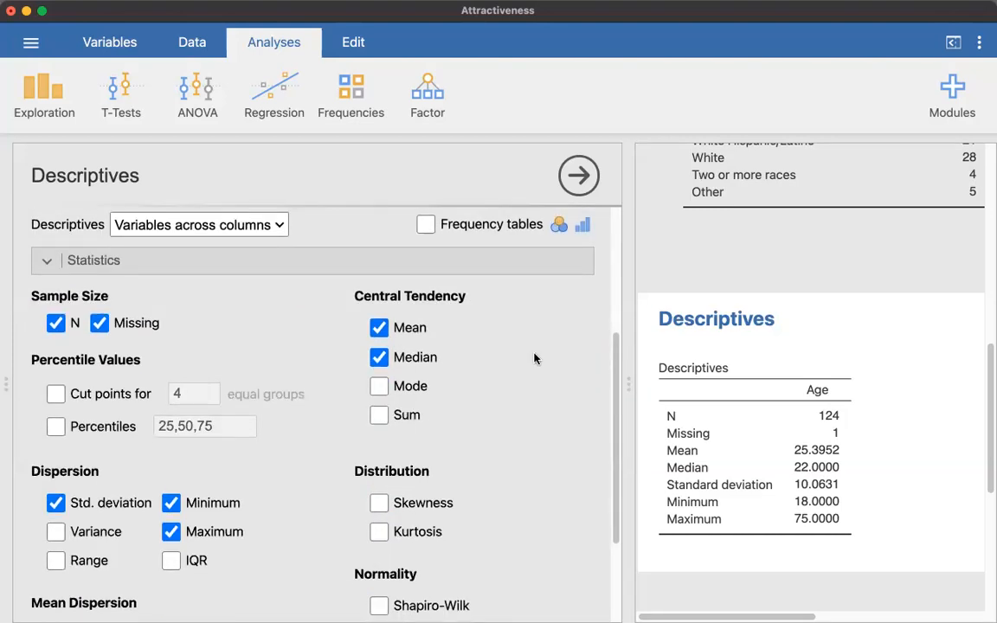
mouse_move(902, 402)
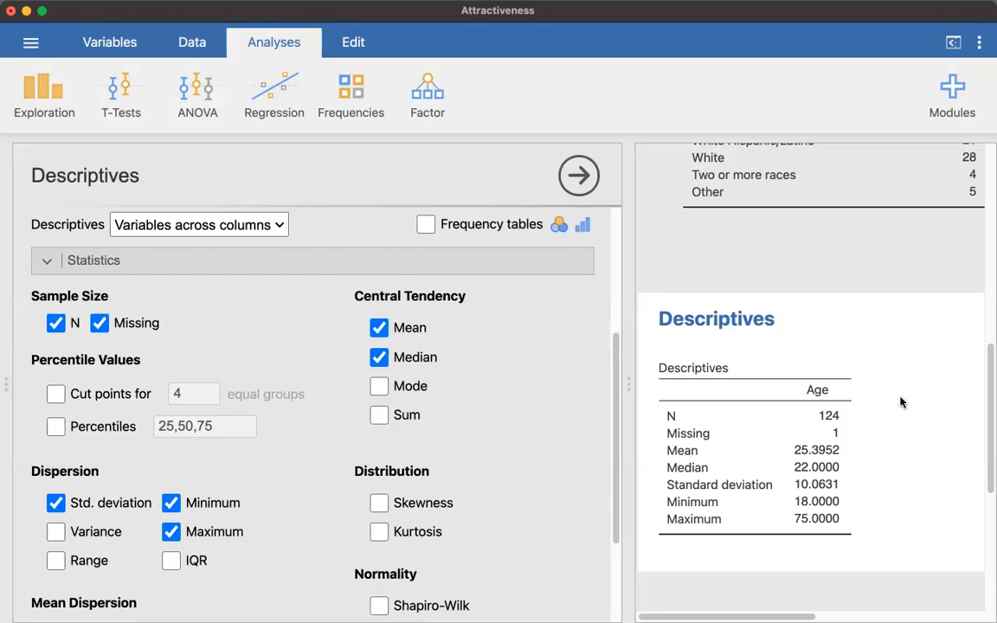
mouse_move(838, 424)
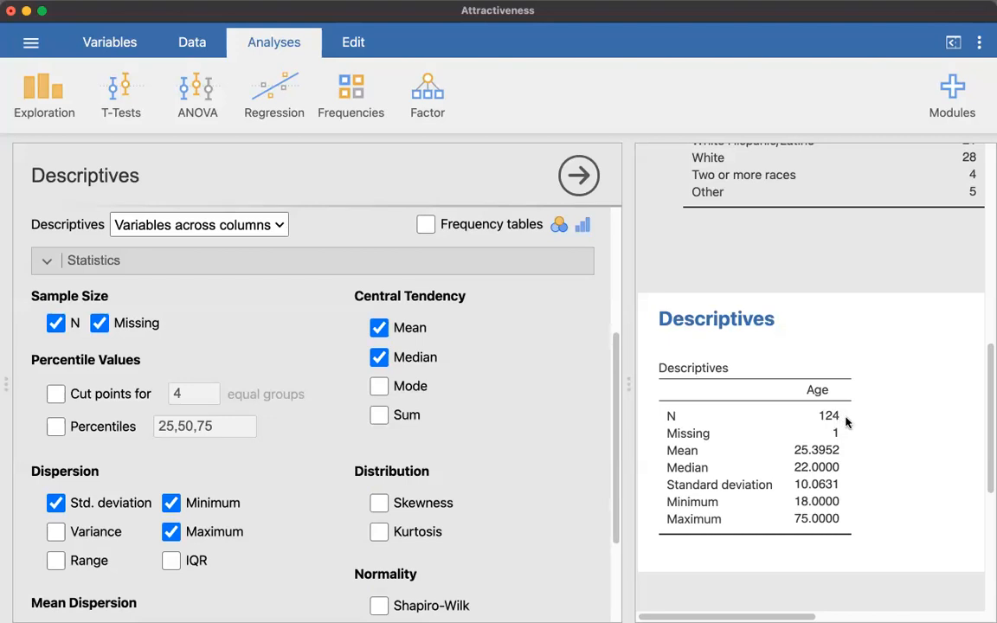
mouse_move(842, 440)
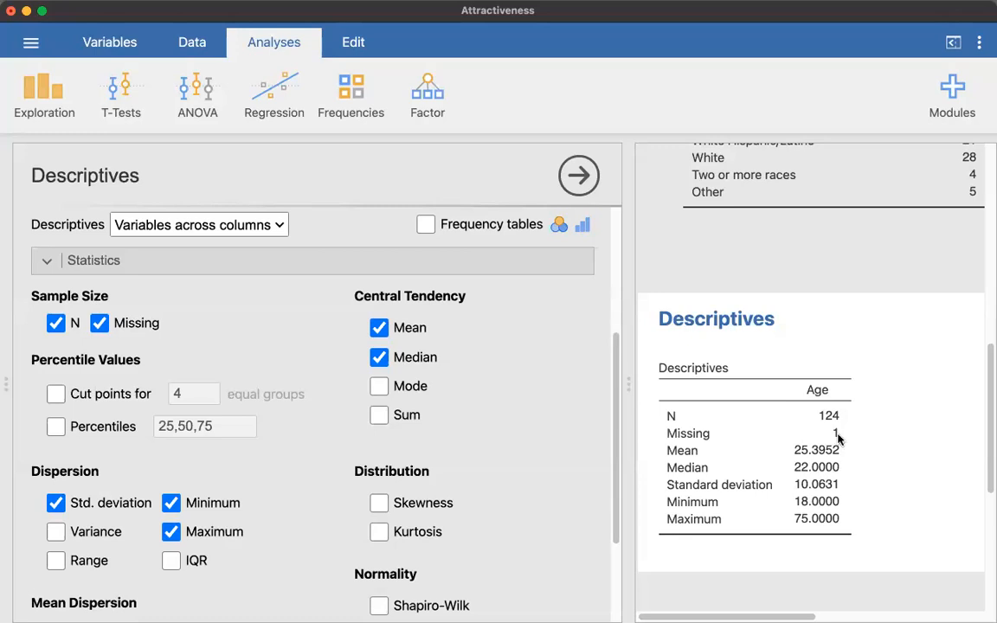
mouse_move(798, 464)
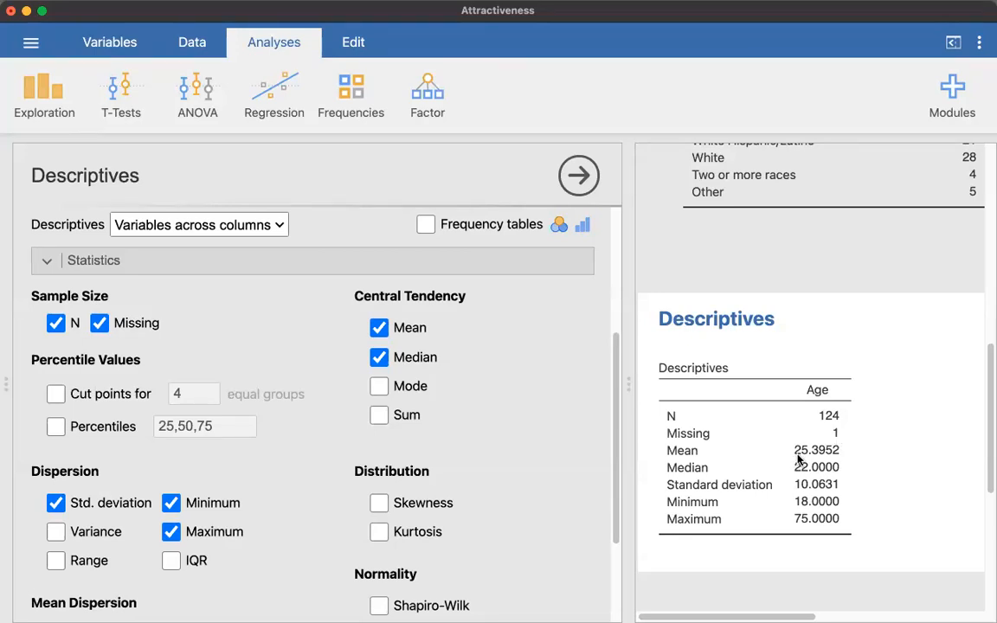
mouse_move(834, 454)
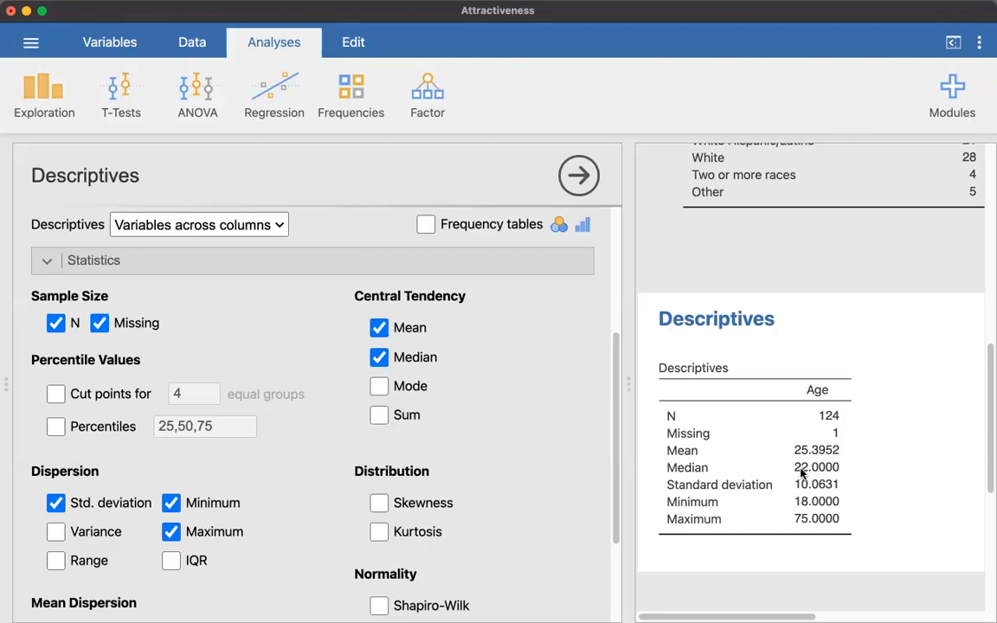
mouse_move(807, 471)
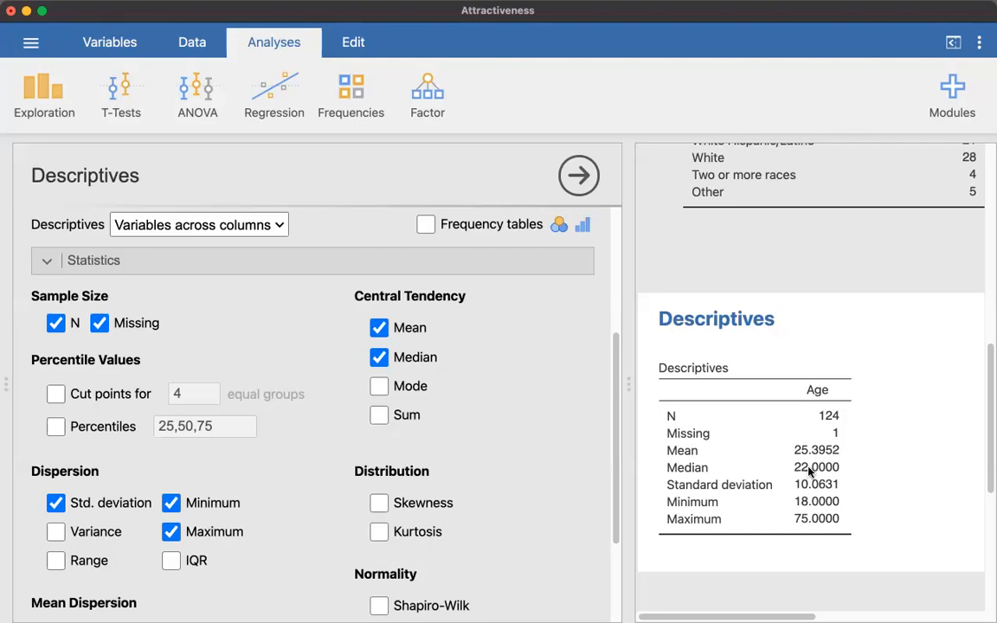
mouse_move(841, 473)
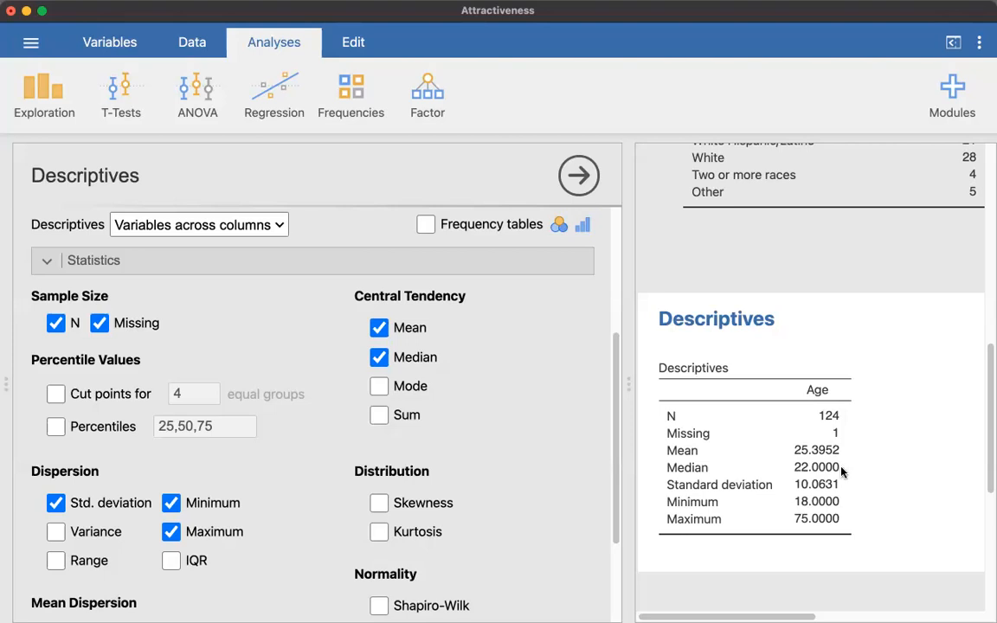
mouse_move(834, 488)
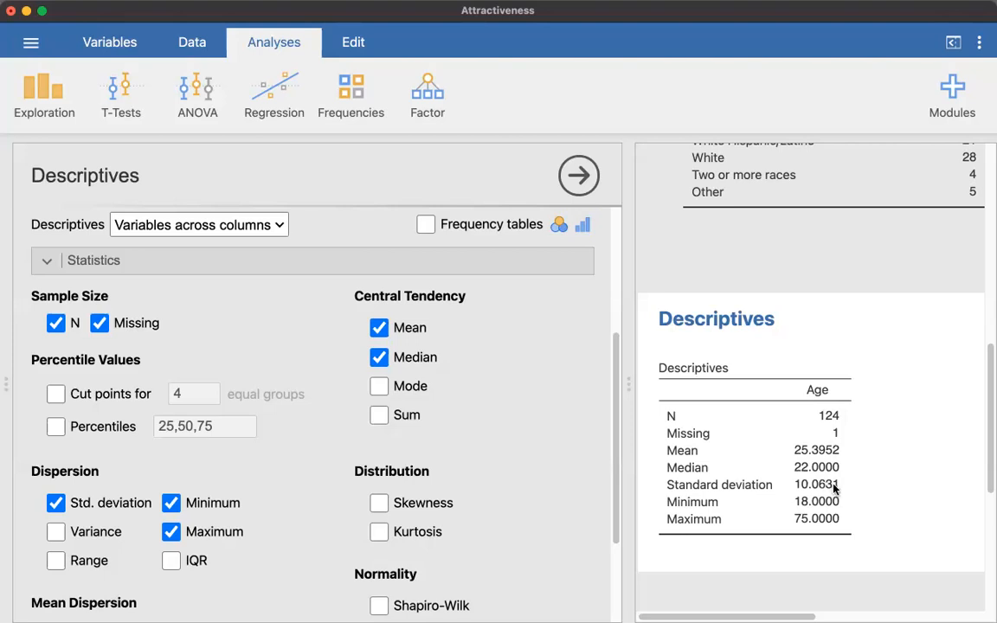
mouse_move(834, 502)
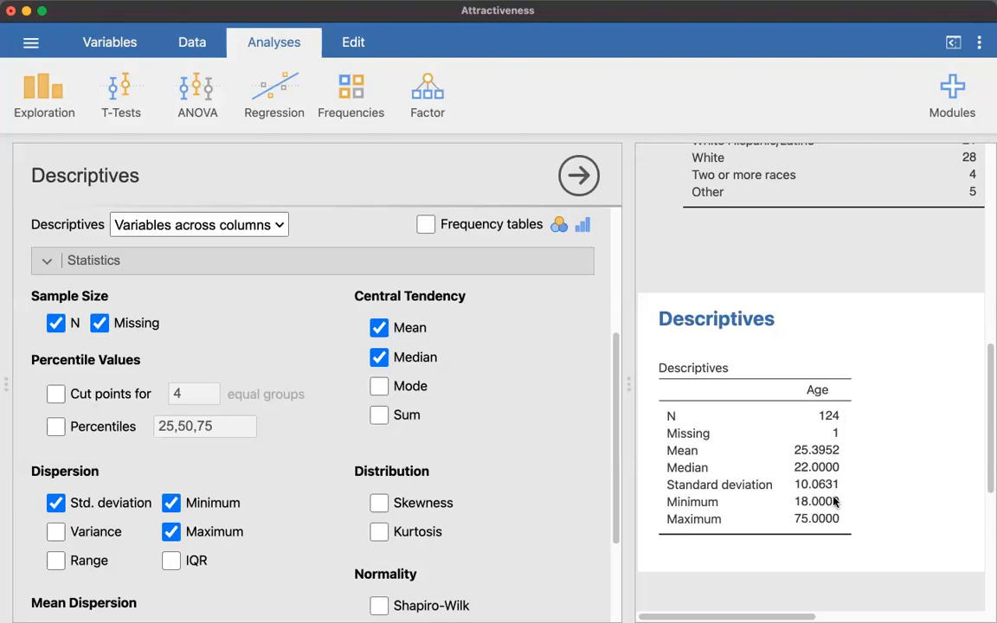
mouse_move(821, 529)
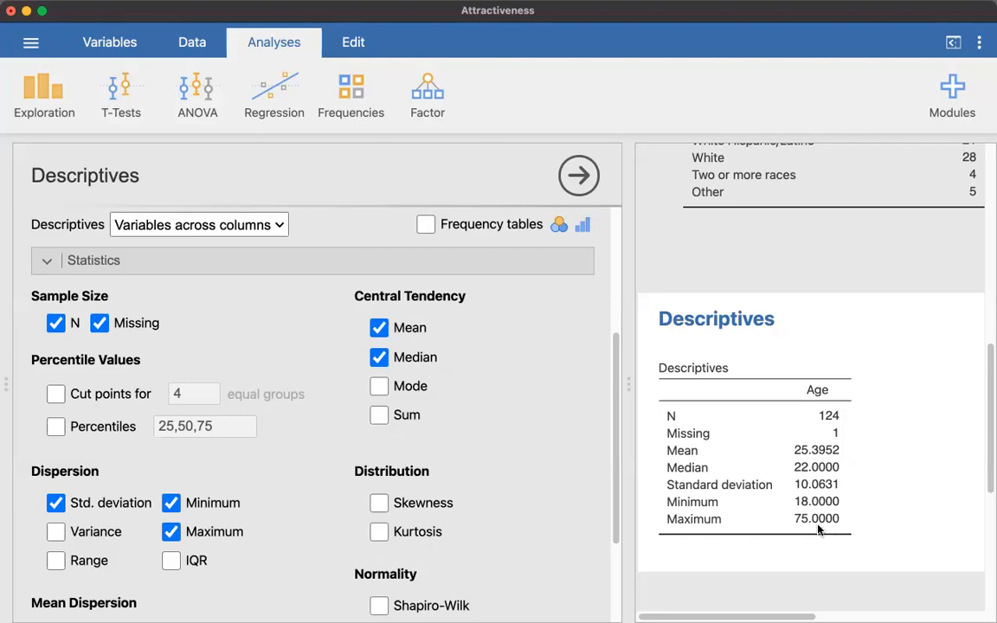
mouse_move(852, 512)
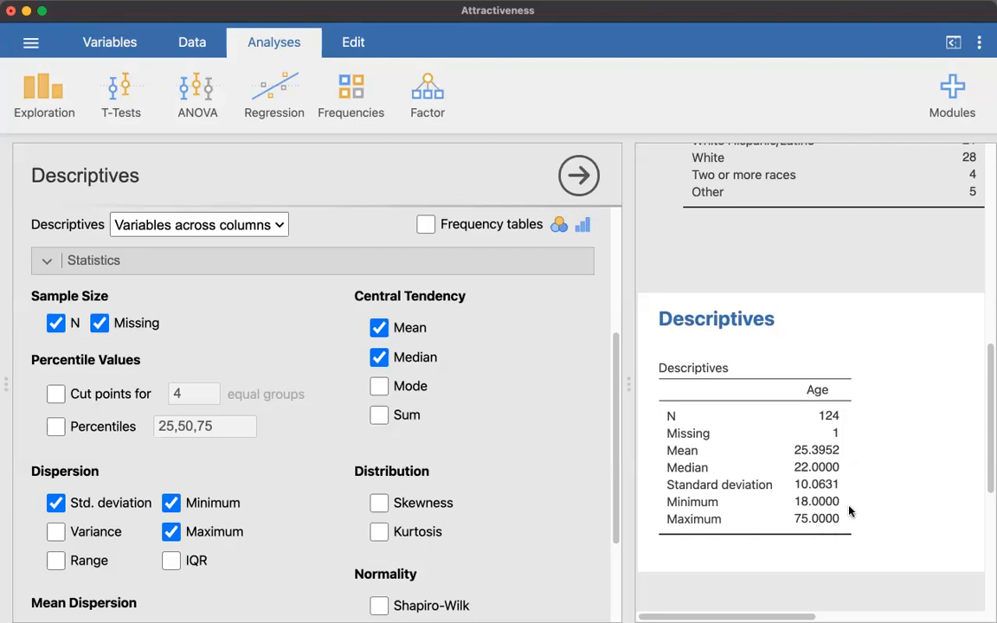
mouse_move(831, 504)
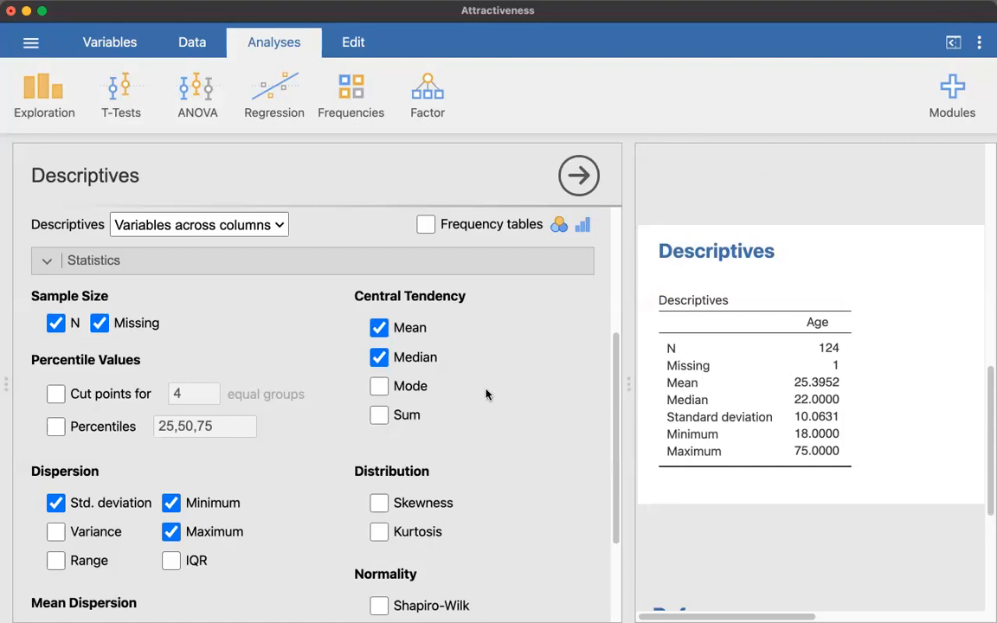
scroll("down", 3)
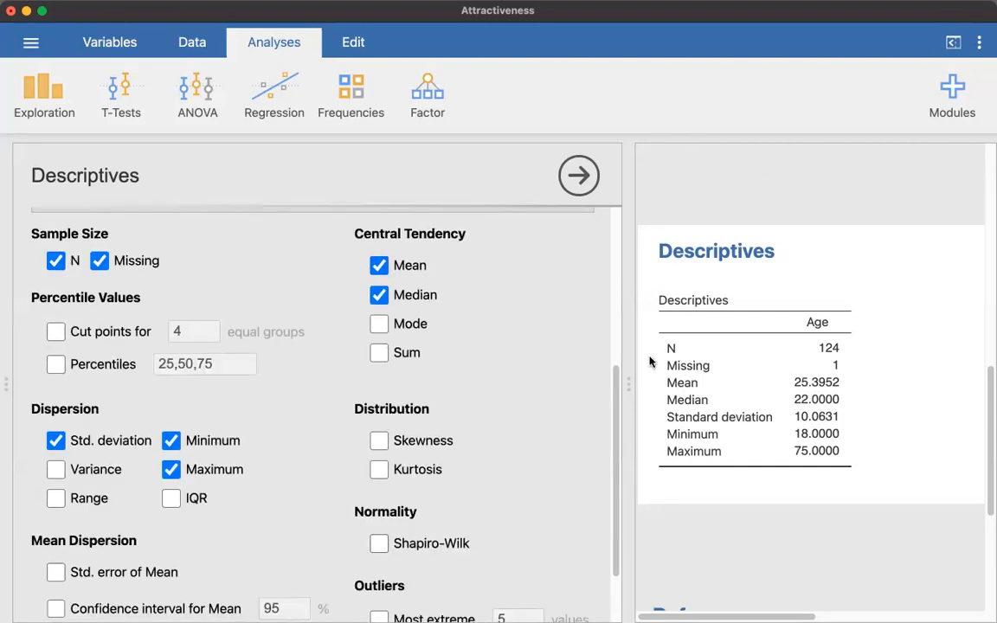
scroll("down", 3)
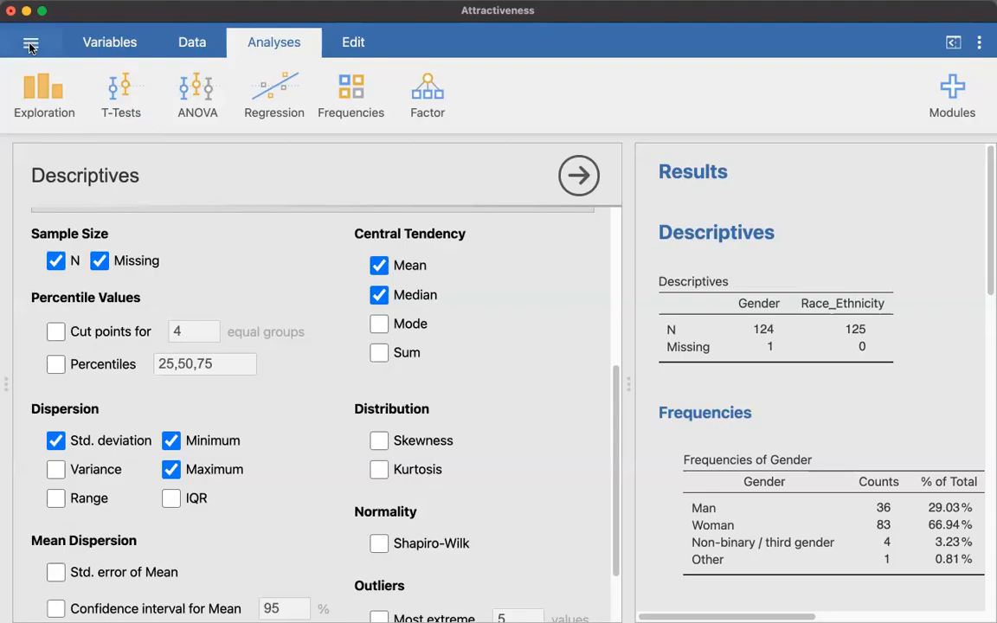
- Bring up the Export pane to save the results as a PDF named Attractiveness
left_click(31, 41)
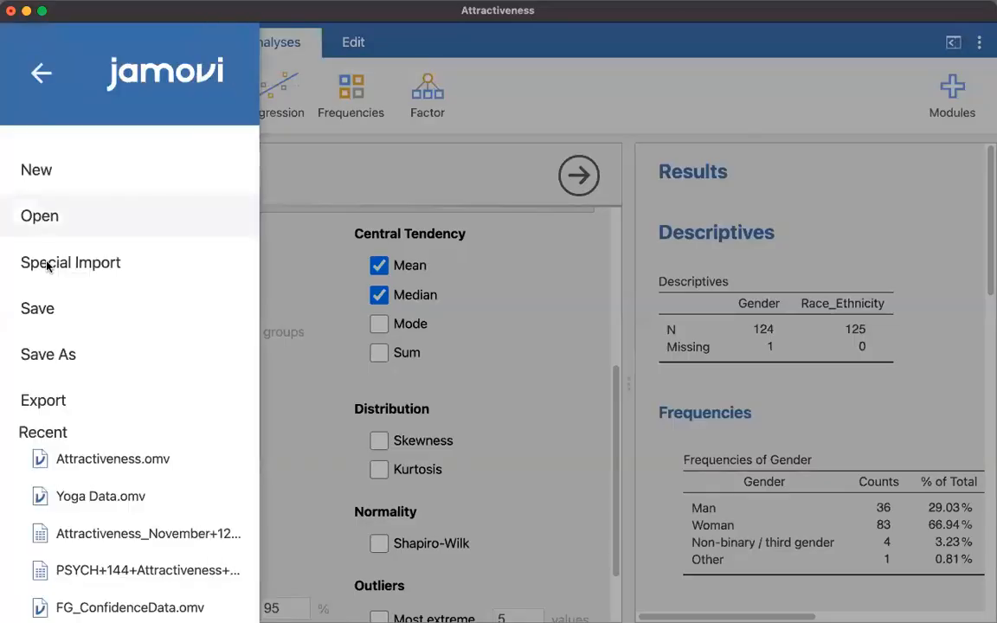
mouse_move(44, 409)
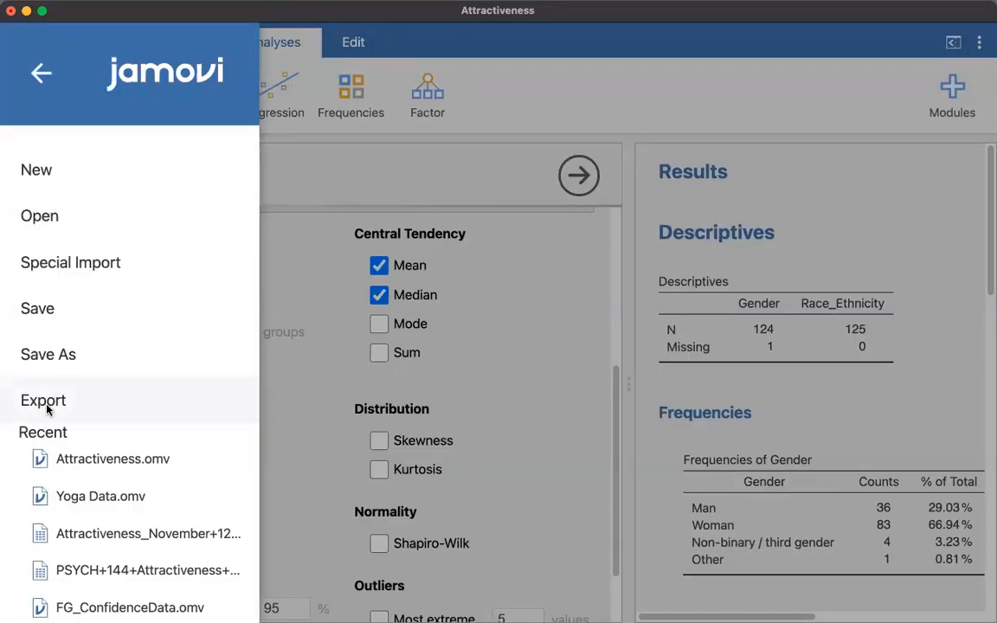
left_click(42, 401)
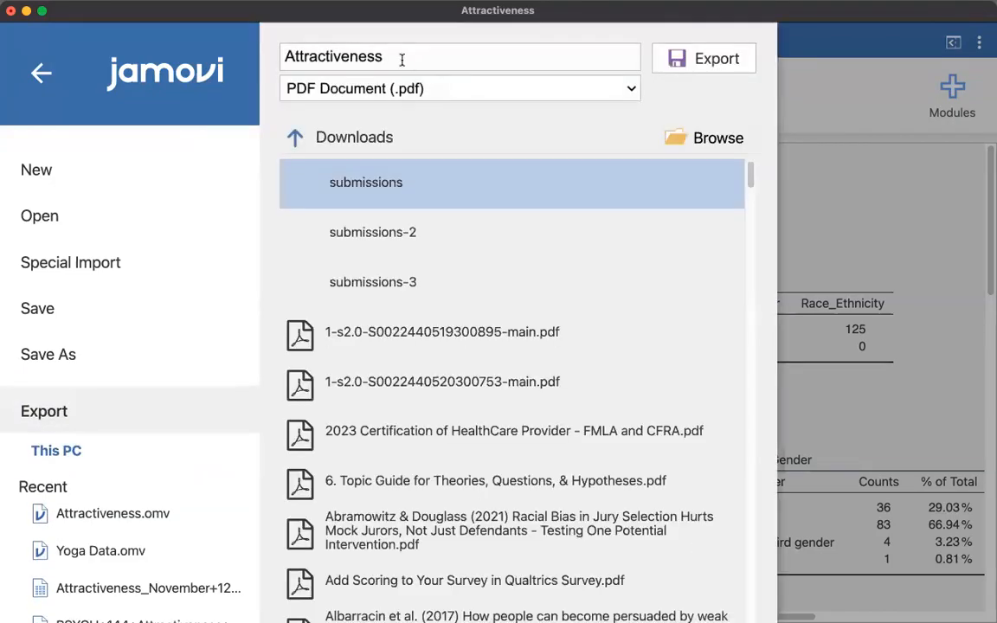